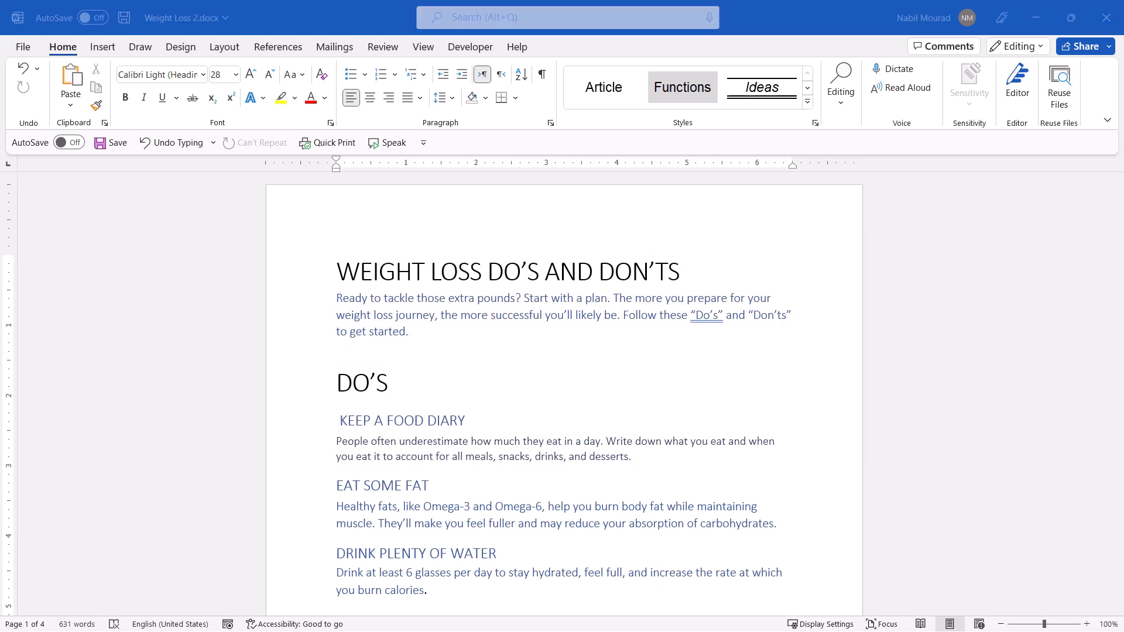
Confirm in the Styles pane that the resume section headings use Heading 1
{"action": "left_click", "coordinate": [338, 271]}
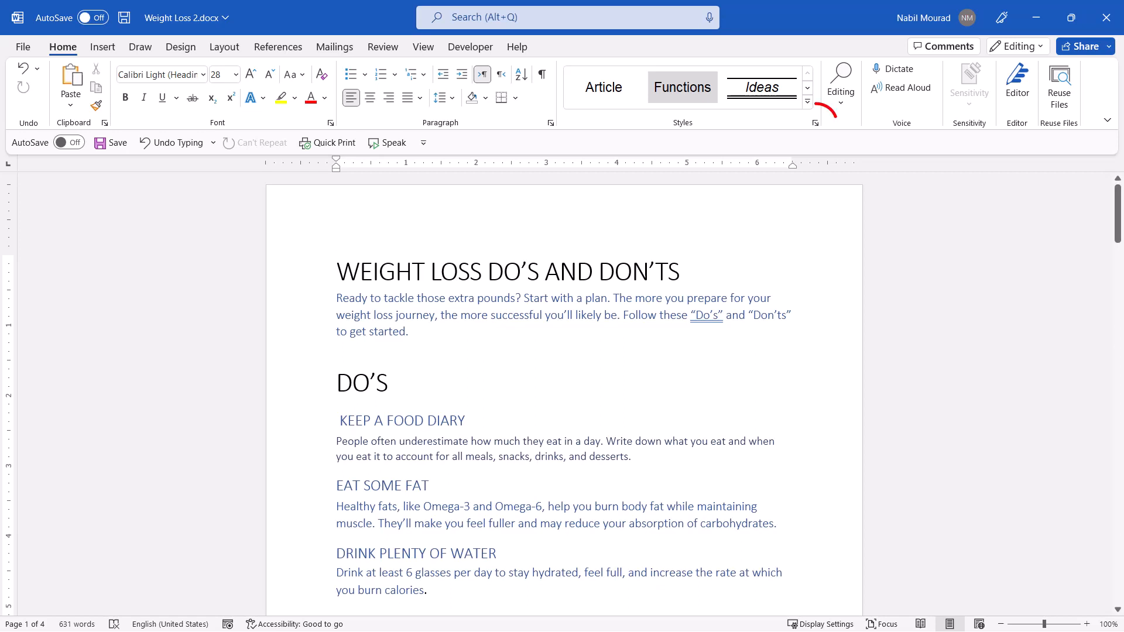
{"action": "mouse_move", "coordinate": [815, 123]}
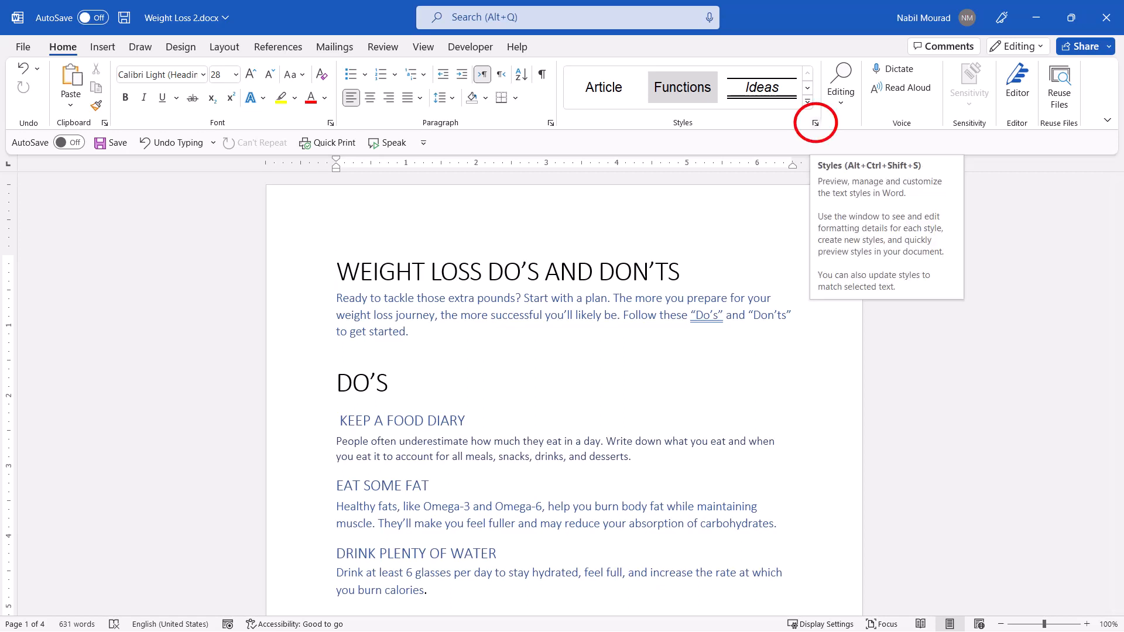
{"action": "left_click", "coordinate": [815, 123]}
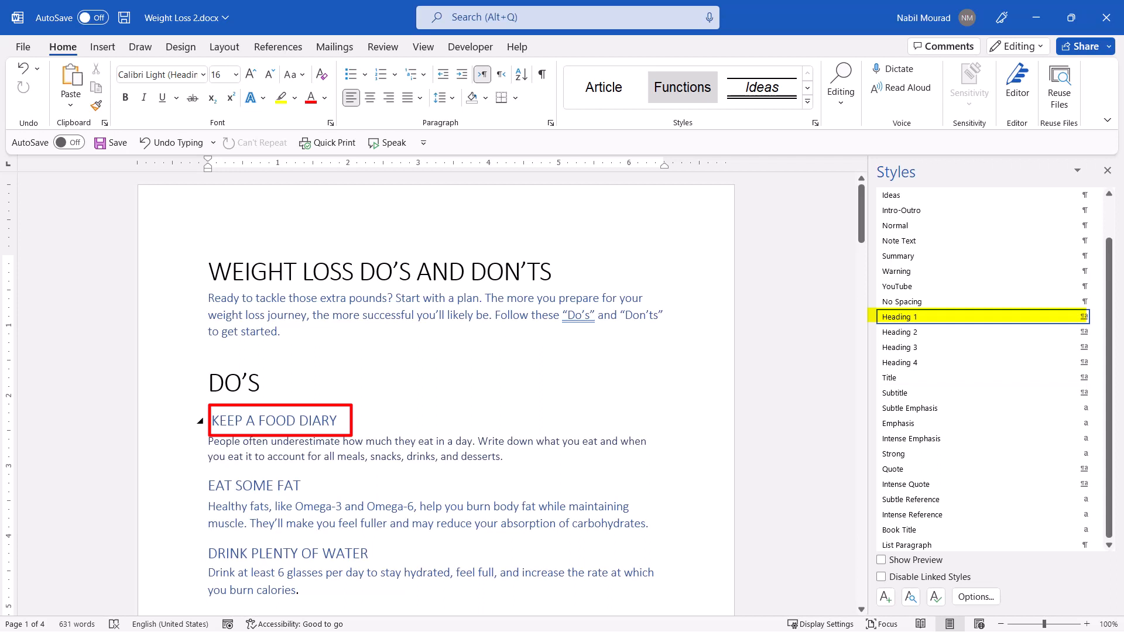
{"action": "left_click", "coordinate": [900, 332]}
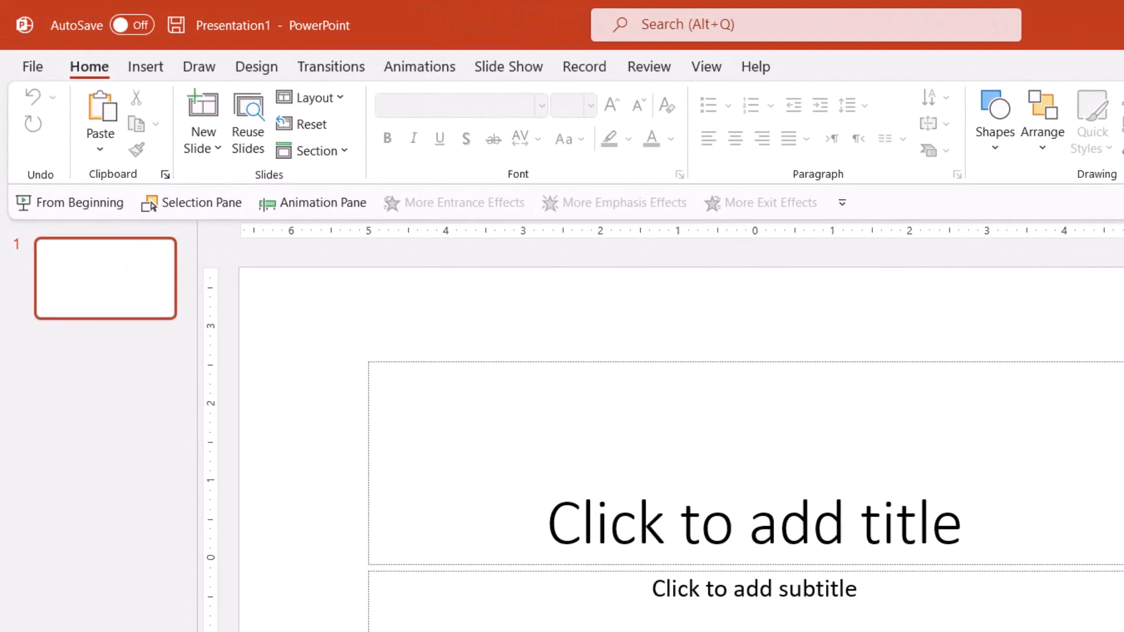
{"action": "mouse_move", "coordinate": [203, 118]}
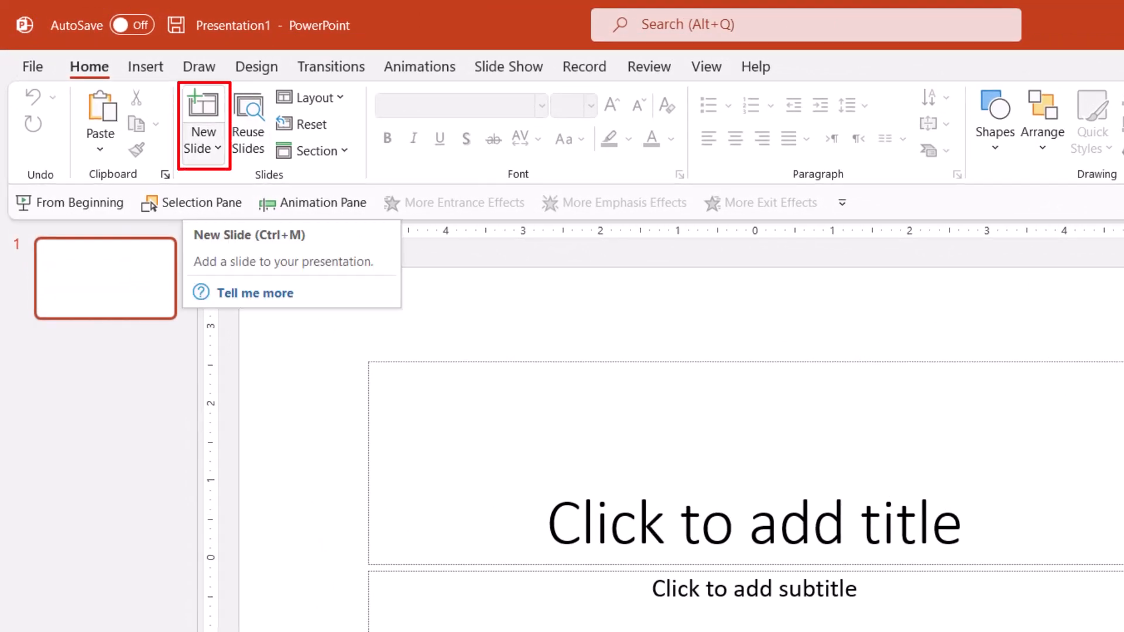
Build slides from the Weight Loss 2.docx outline via Slides from Outline
{"action": "left_click", "coordinate": [203, 148]}
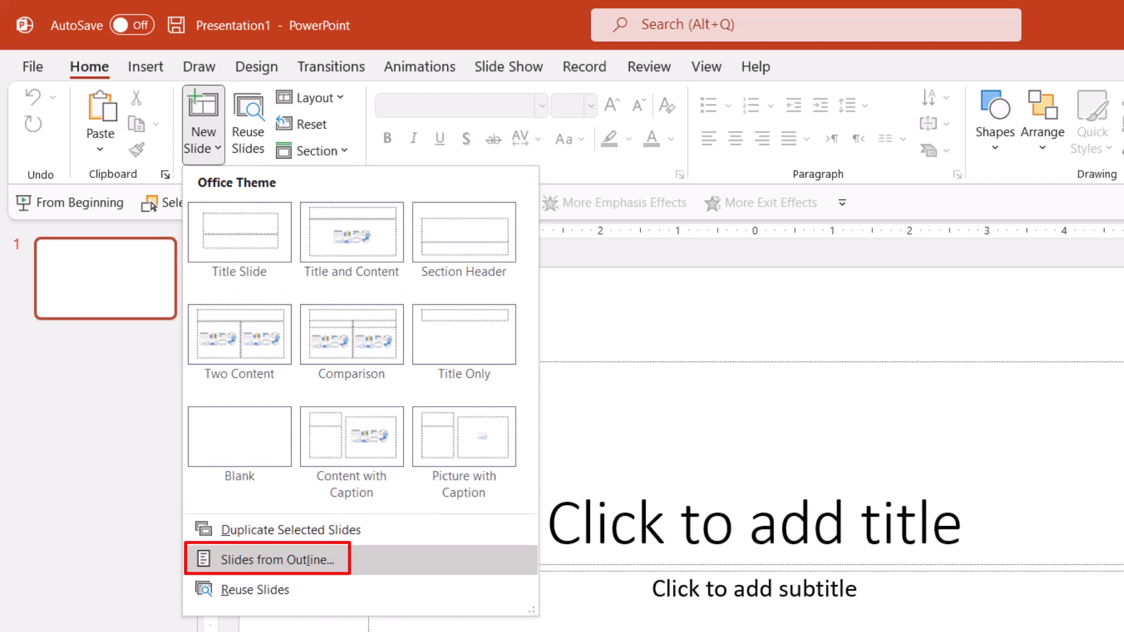
{"action": "left_click", "coordinate": [266, 560]}
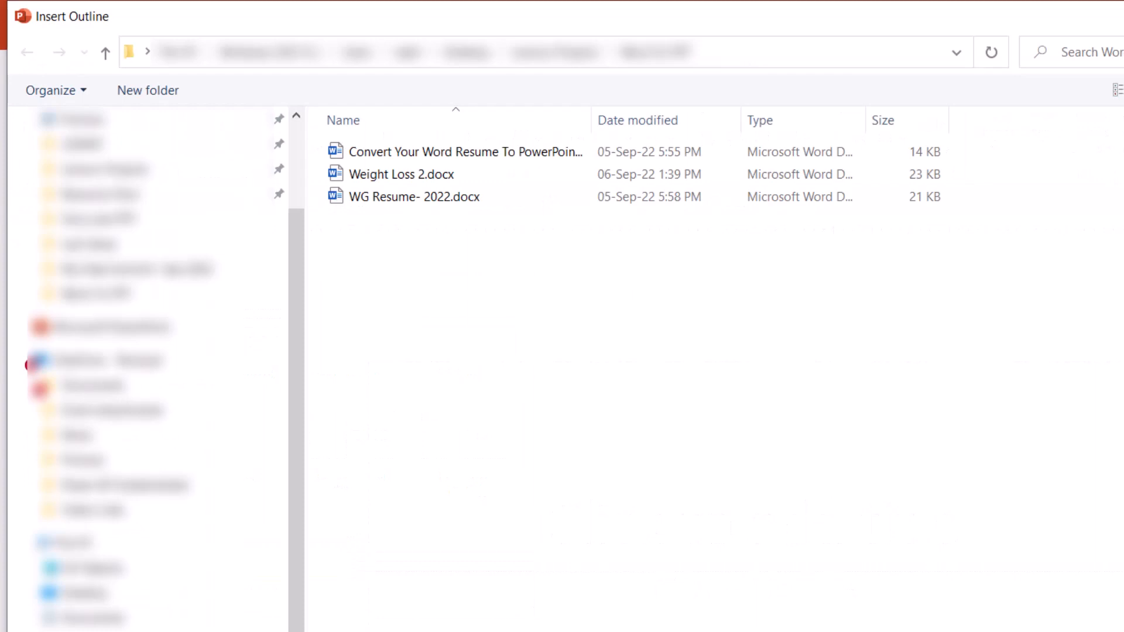
{"action": "left_click", "coordinate": [402, 174]}
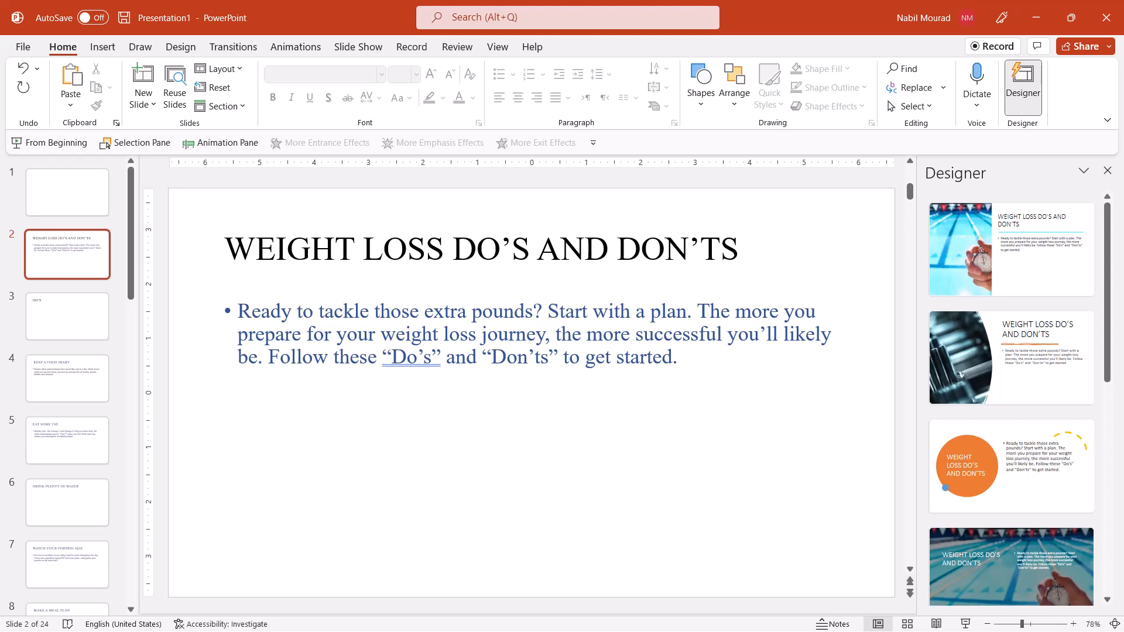
Remove the empty first slide and give the title slide the dumbbell photo layout
{"action": "left_click", "coordinate": [65, 192]}
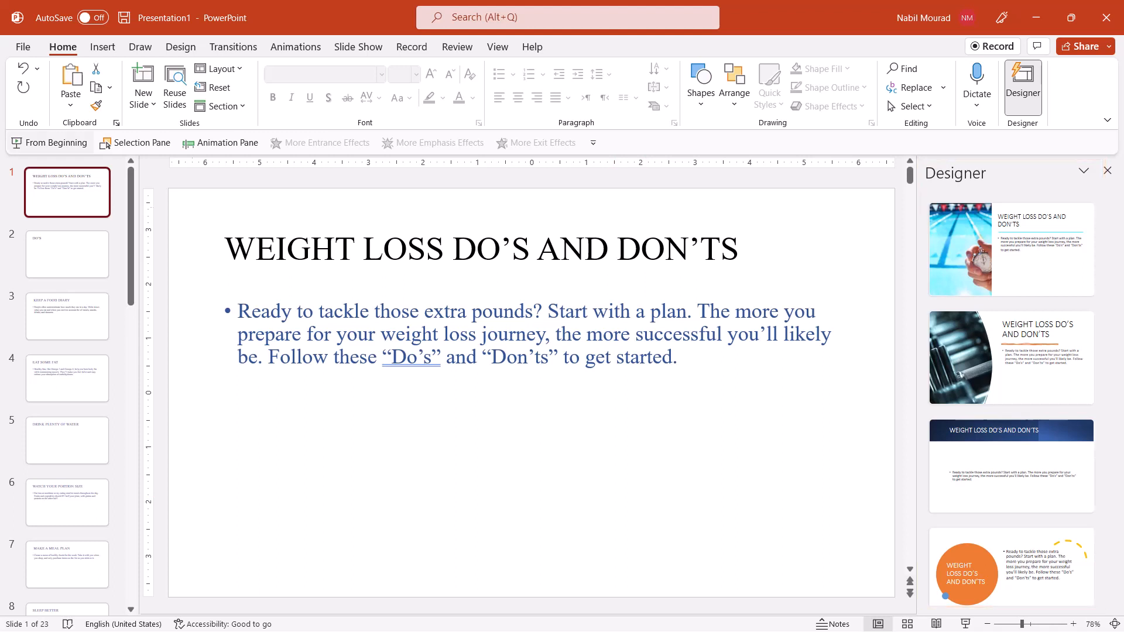
{"action": "left_click", "coordinate": [1011, 357]}
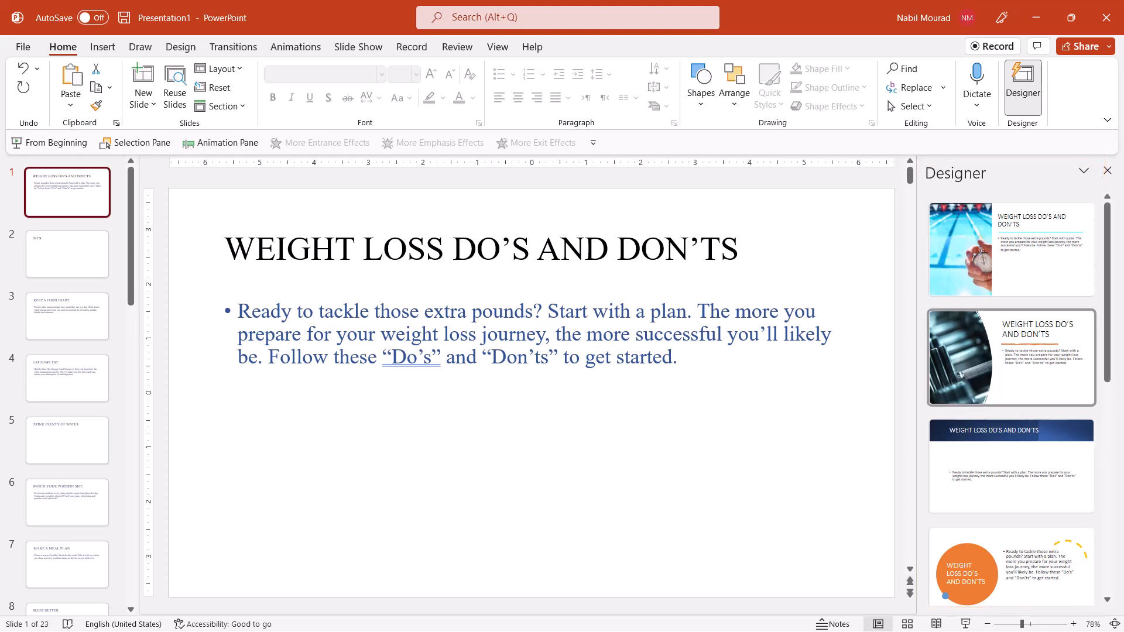
{"action": "left_click", "coordinate": [1010, 359]}
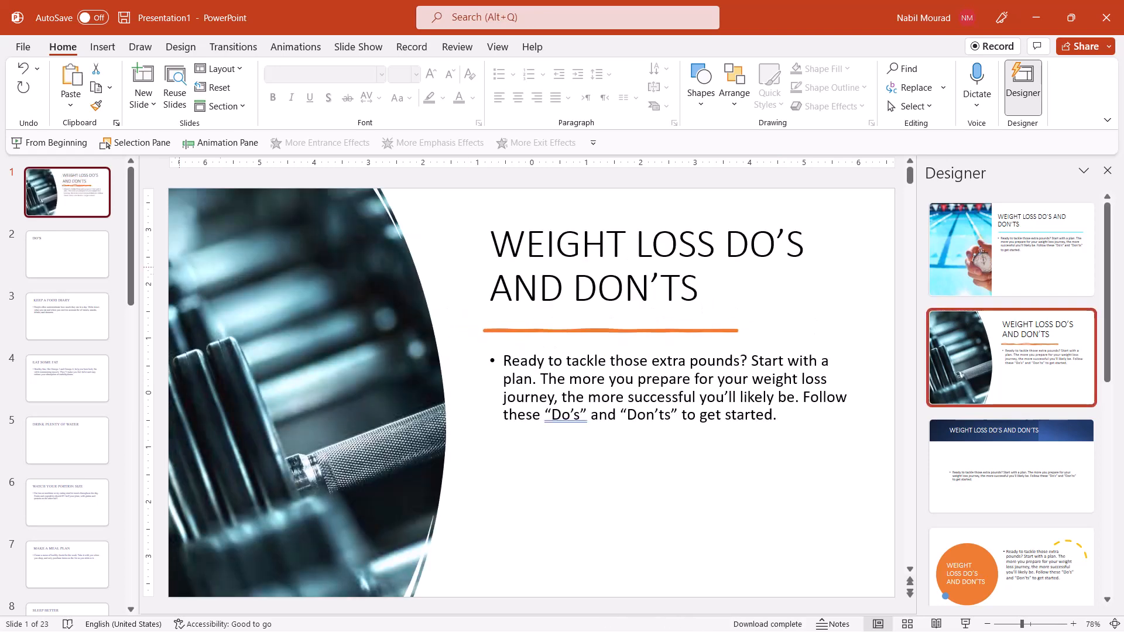
Apply the black torn-paper layout to DO'S and a design idea to KEEP A FOOD DIARY
{"action": "left_click", "coordinate": [67, 254]}
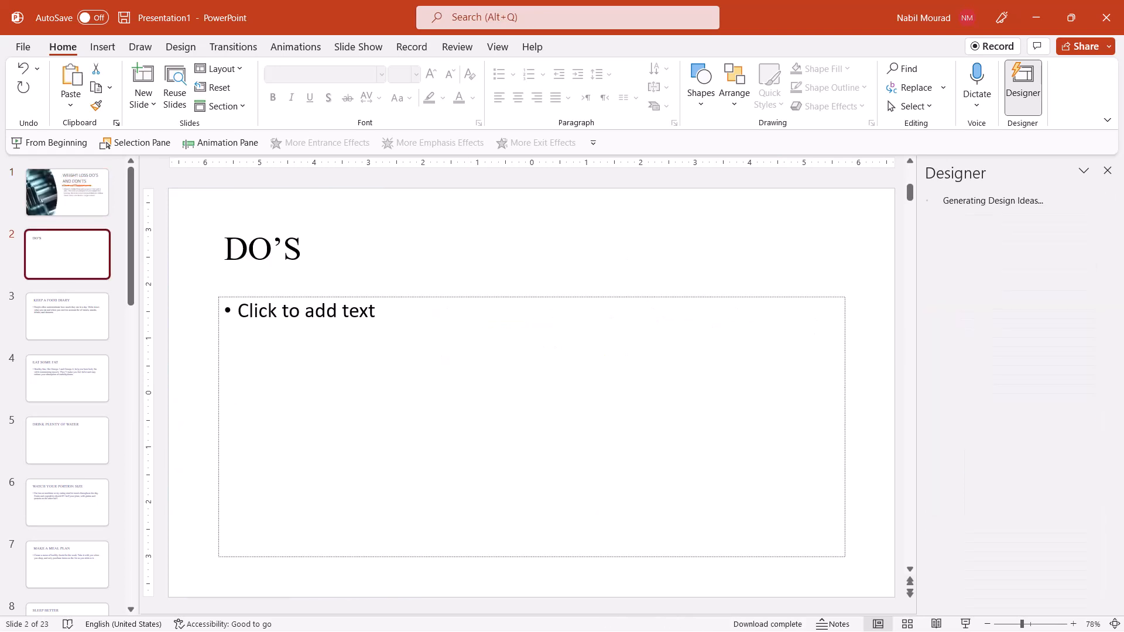
{"action": "left_click", "coordinate": [1010, 519]}
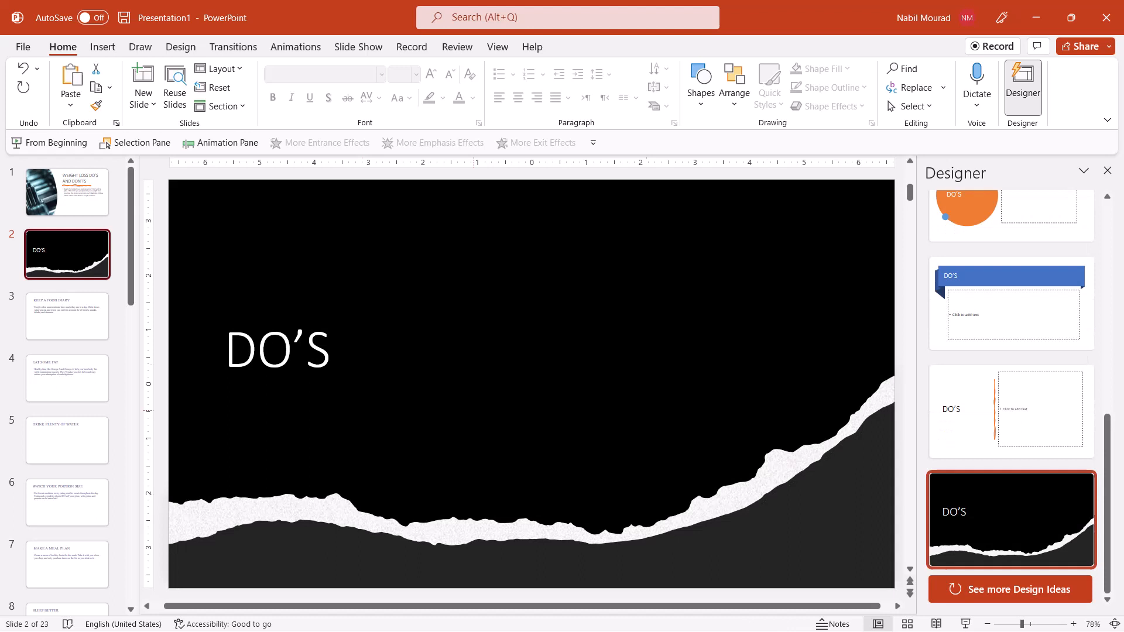
{"action": "left_click", "coordinate": [66, 316]}
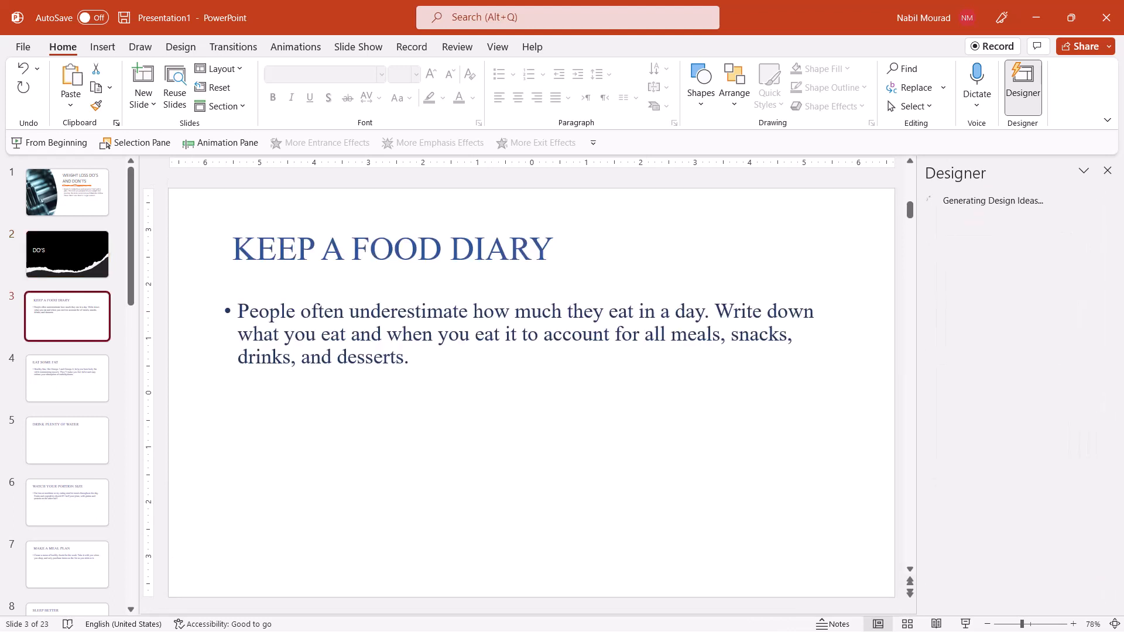
{"action": "left_click", "coordinate": [1011, 465]}
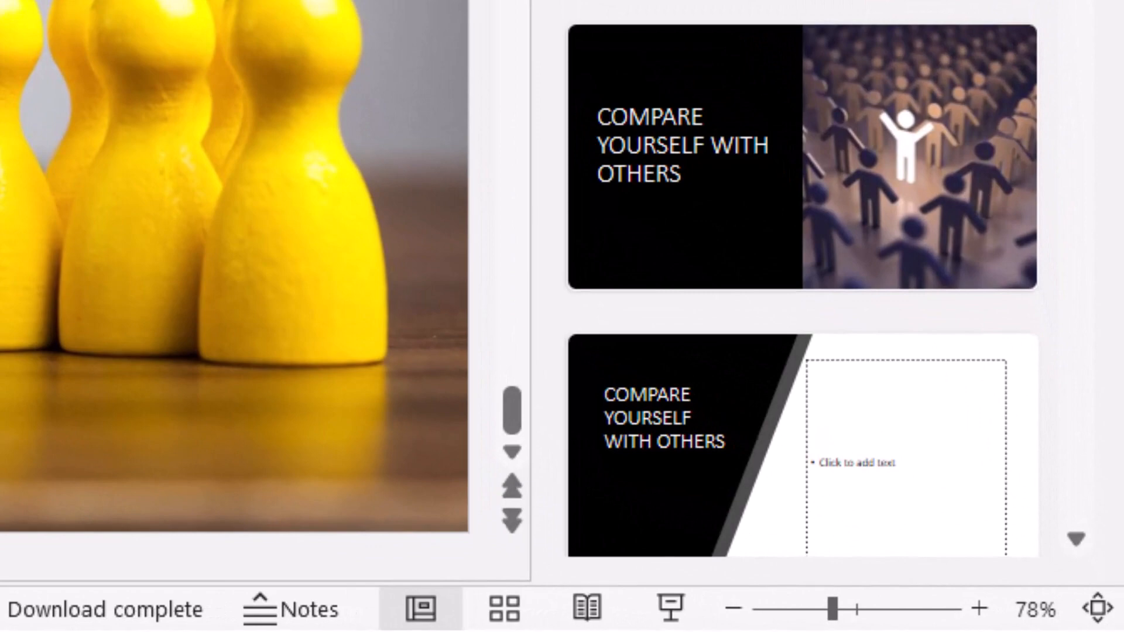
{"action": "left_click", "coordinate": [502, 609]}
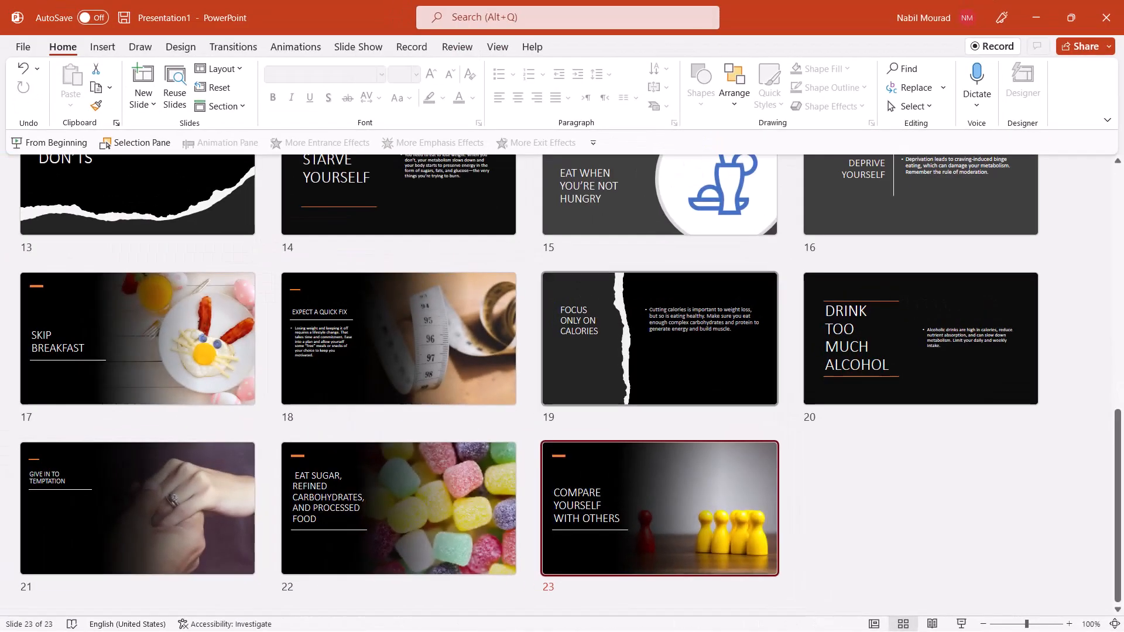
{"action": "scroll", "scroll_direction": "up", "scroll_amount": 3}
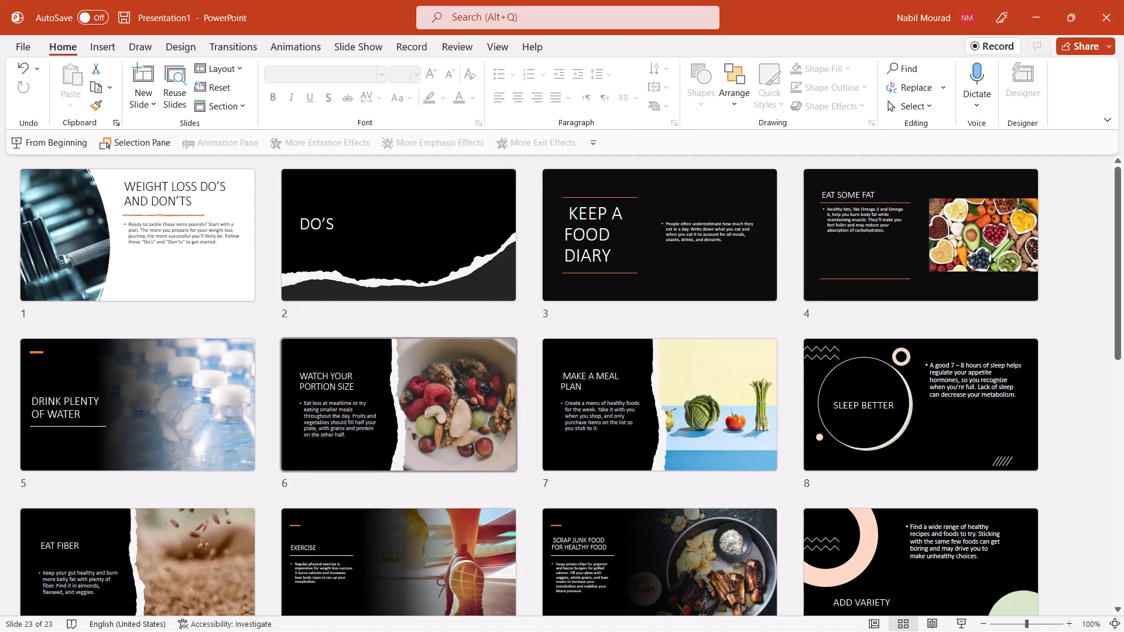
{"action": "left_click", "coordinate": [295, 47]}
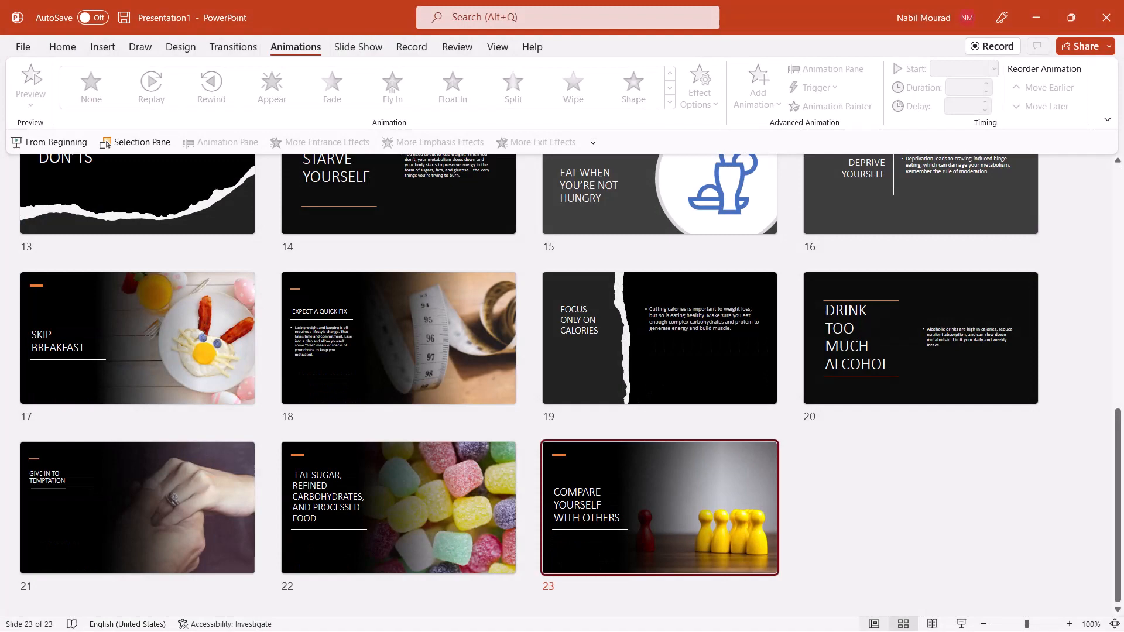
{"action": "double_click", "coordinate": [657, 507]}
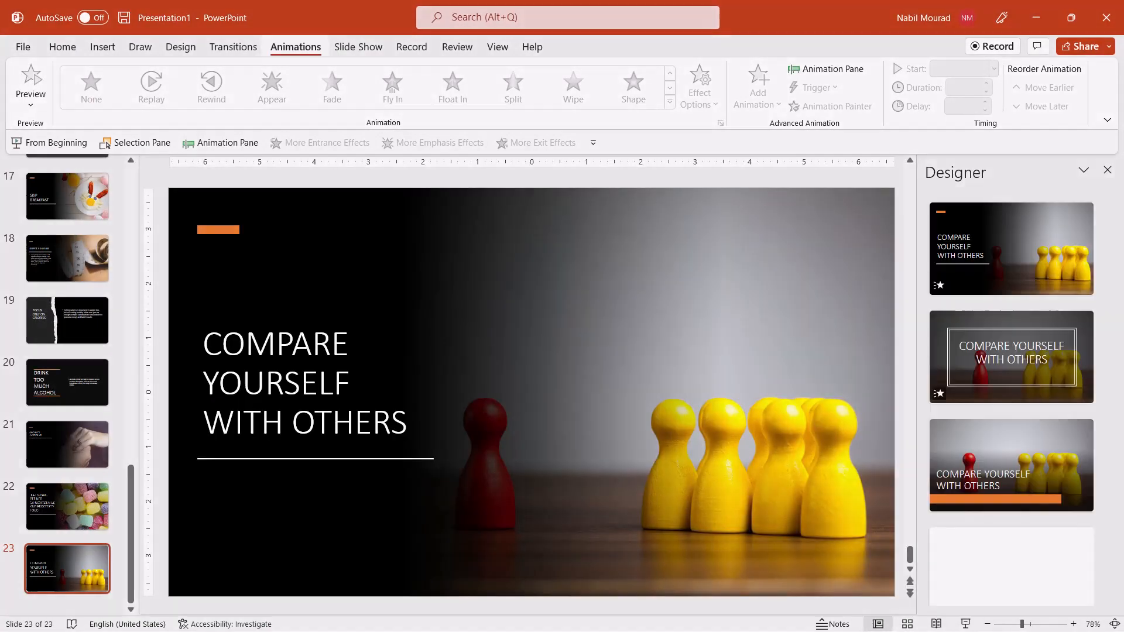
Give the slide a Morph transition with its duration lowered to 01.25
{"action": "left_click", "coordinate": [31, 81]}
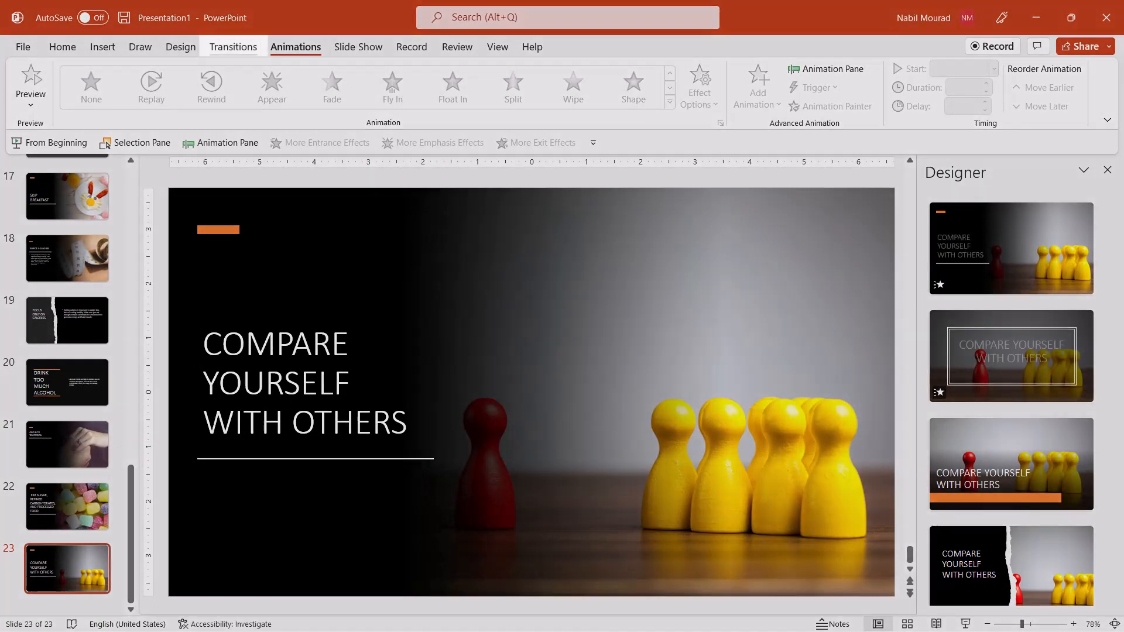
{"action": "left_click", "coordinate": [233, 47]}
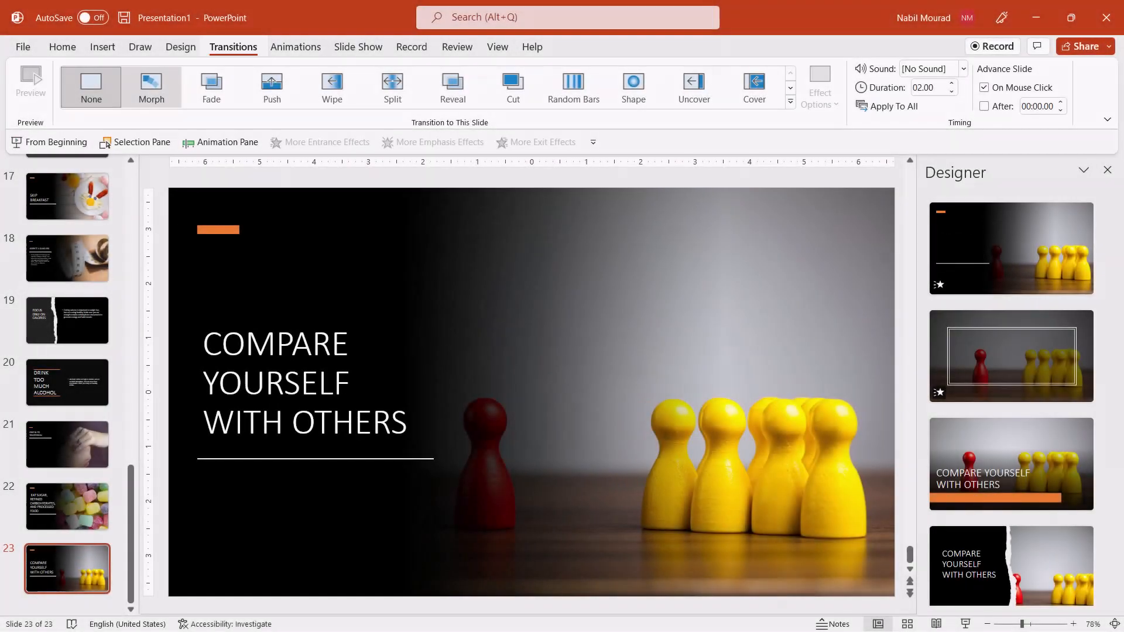
{"action": "left_click", "coordinate": [151, 85]}
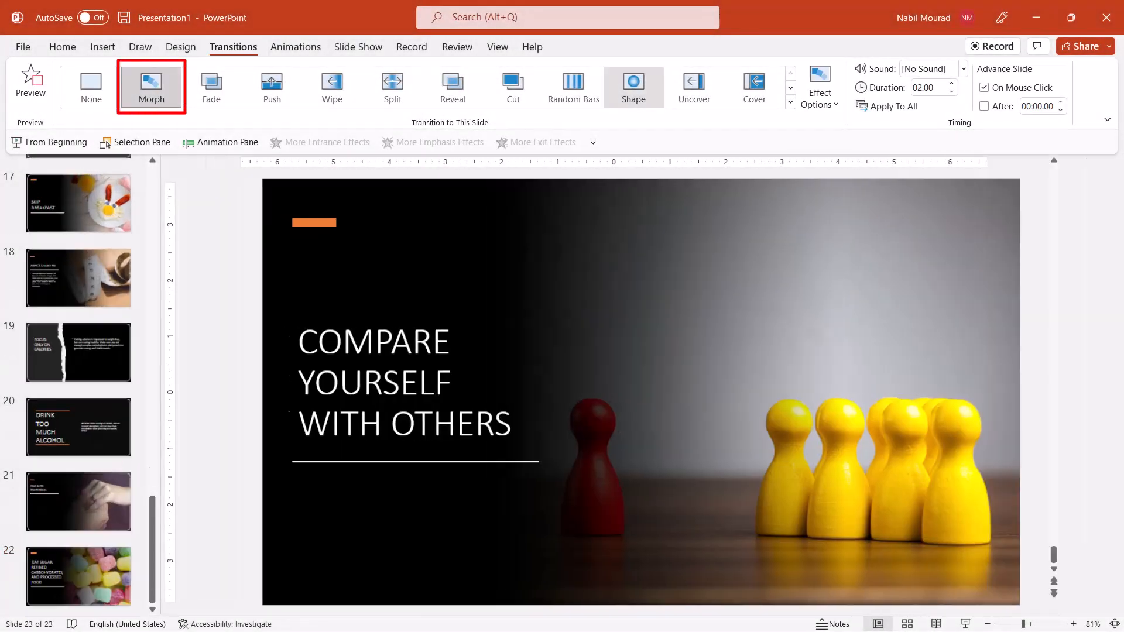
{"action": "left_click", "coordinate": [952, 91]}
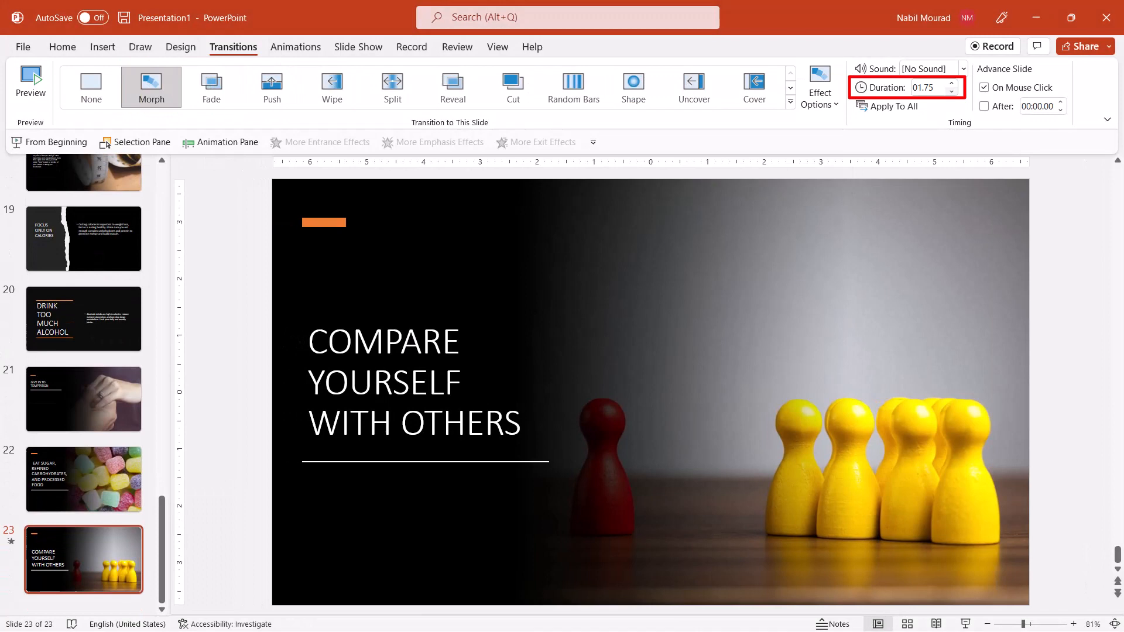
{"action": "left_click", "coordinate": [951, 91]}
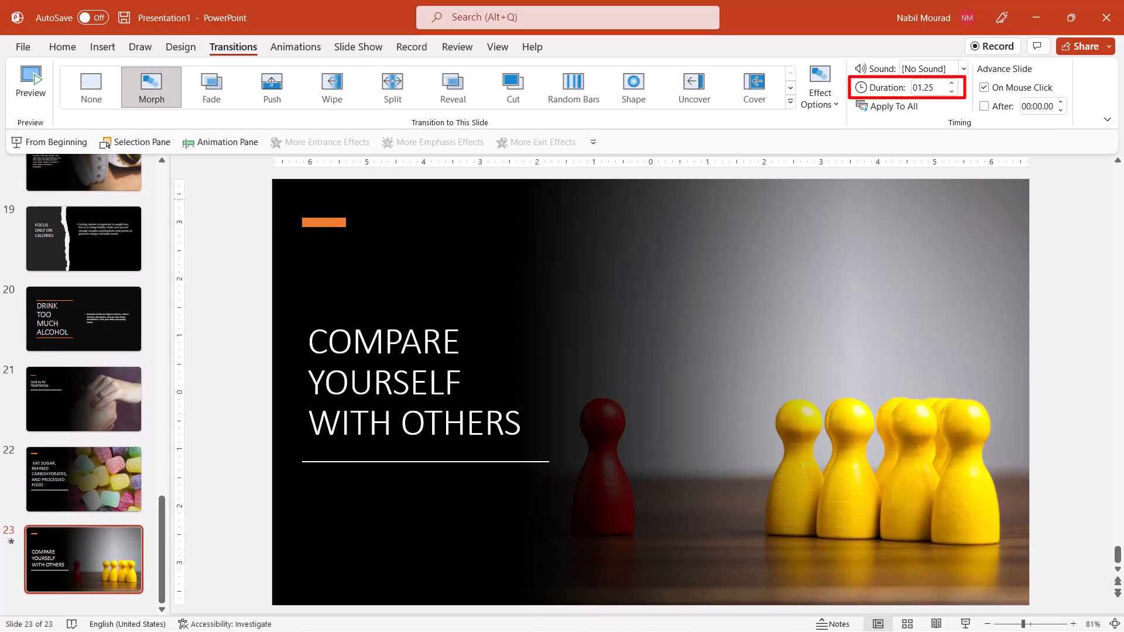
{"action": "mouse_move", "coordinate": [986, 107]}
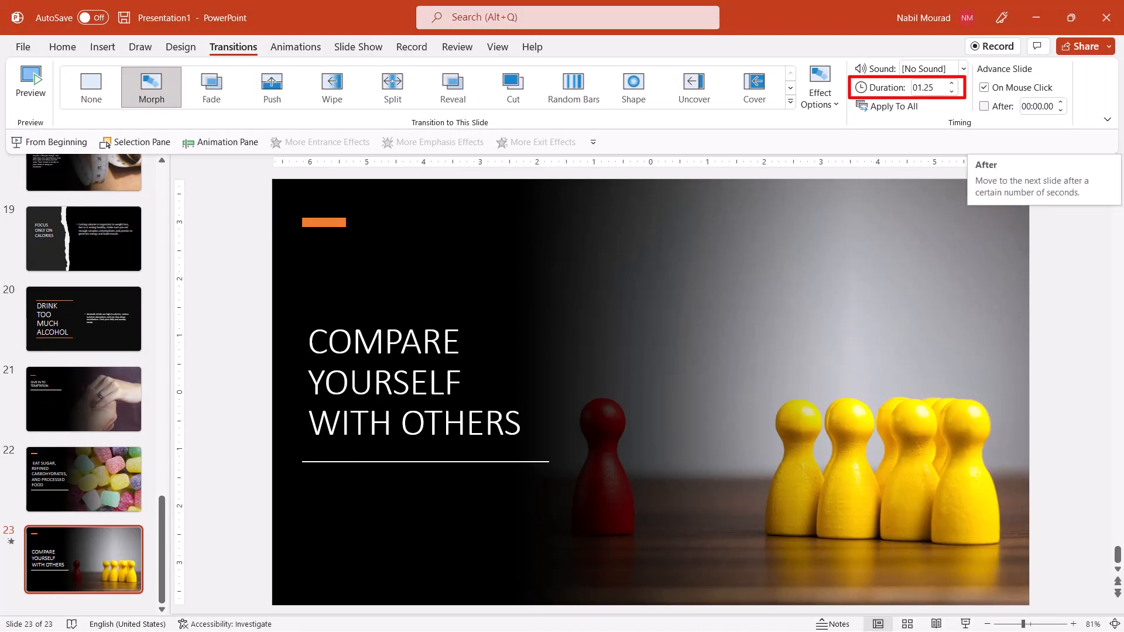
Make slides advance automatically after 00:02.00 and apply the transition to all
{"action": "left_click", "coordinate": [985, 107]}
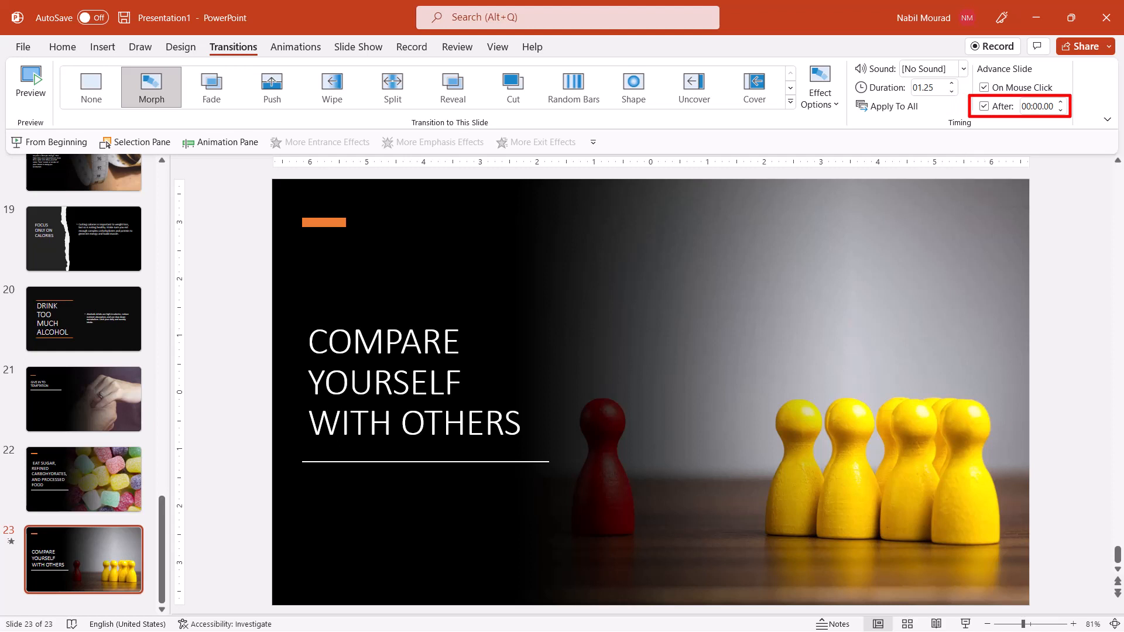
{"action": "left_click", "coordinate": [1060, 103]}
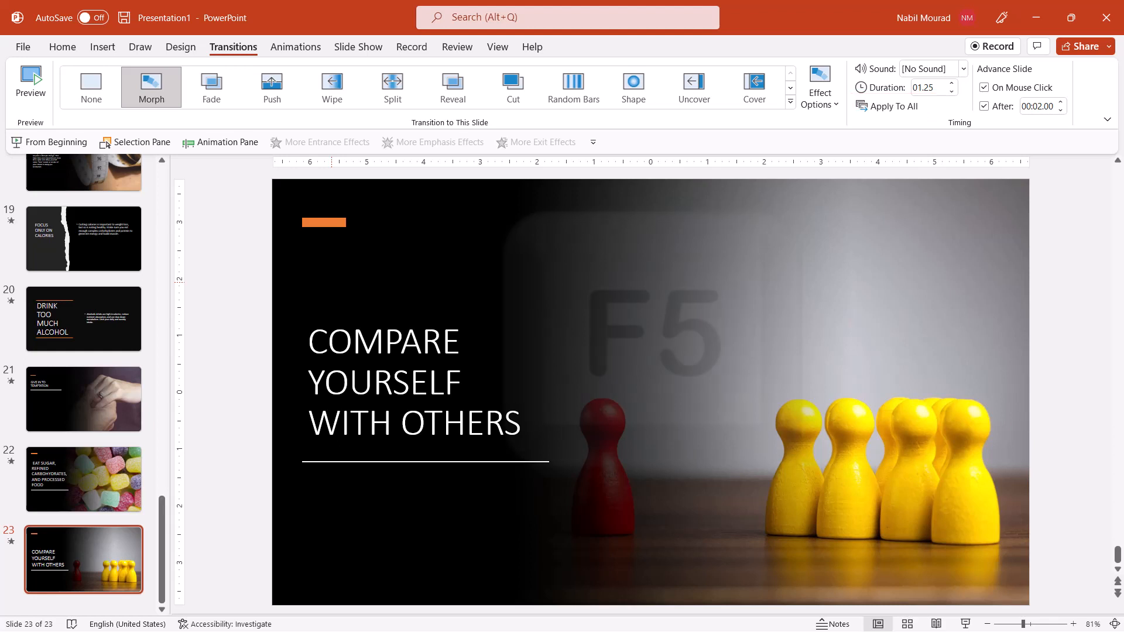
{"action": "left_click", "coordinate": [31, 81]}
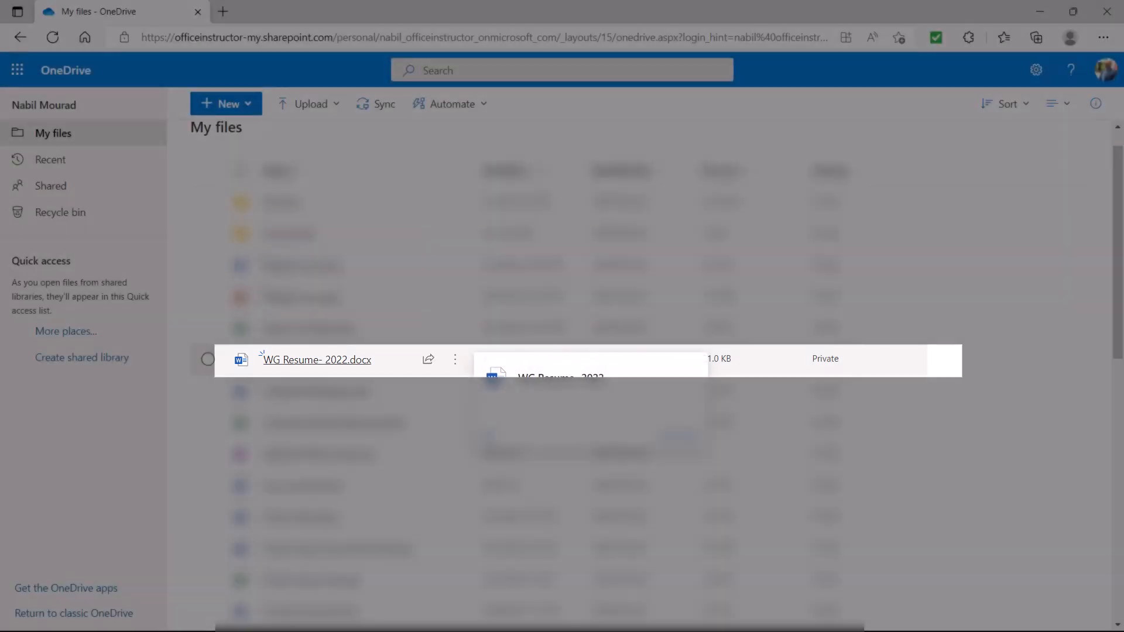
Open WG Resume- 2022.docx from OneDrive in Word for the web
{"action": "left_click", "coordinate": [315, 360]}
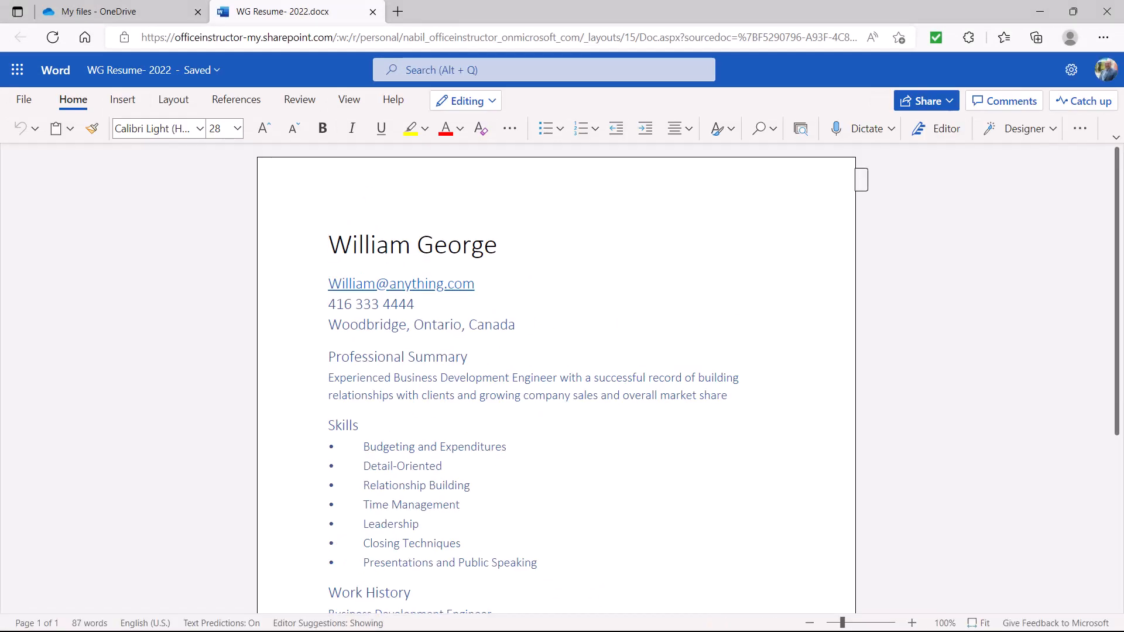
Go to File > Export and start Export to PowerPoint presentation for the resume
{"action": "left_click", "coordinate": [330, 245]}
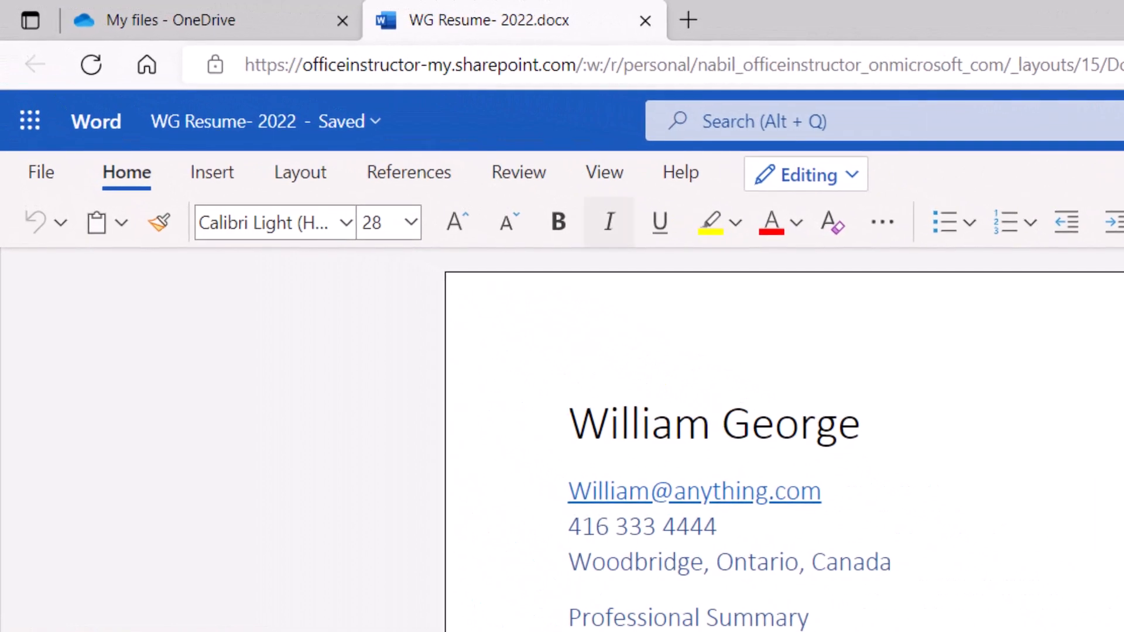
{"action": "left_click", "coordinate": [40, 172]}
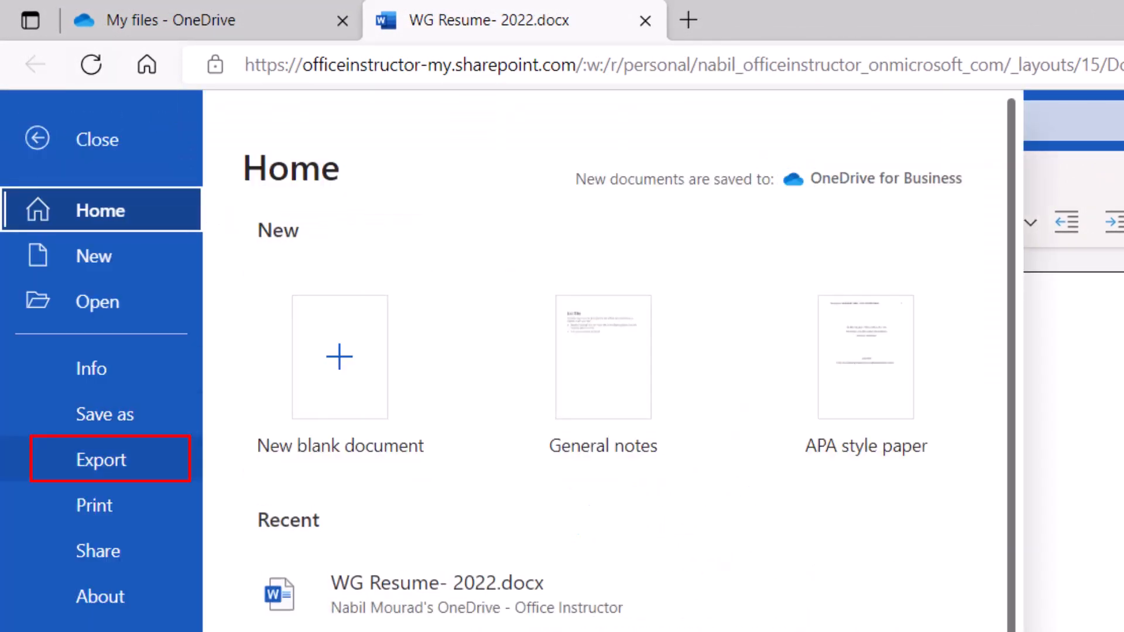
{"action": "left_click", "coordinate": [100, 459]}
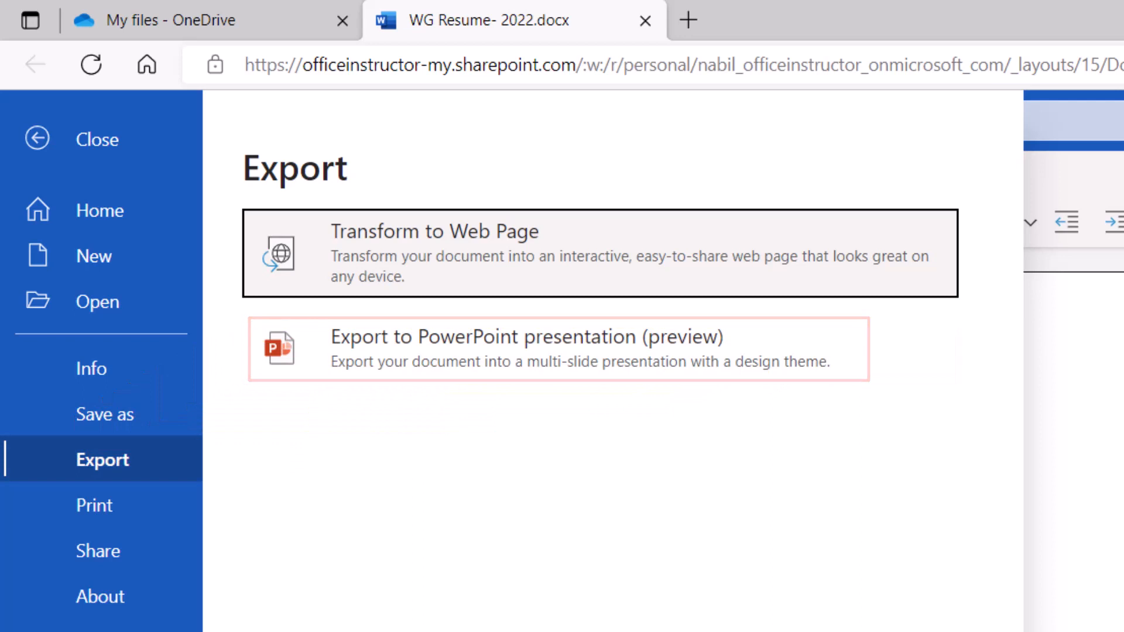
{"action": "left_click", "coordinate": [560, 349]}
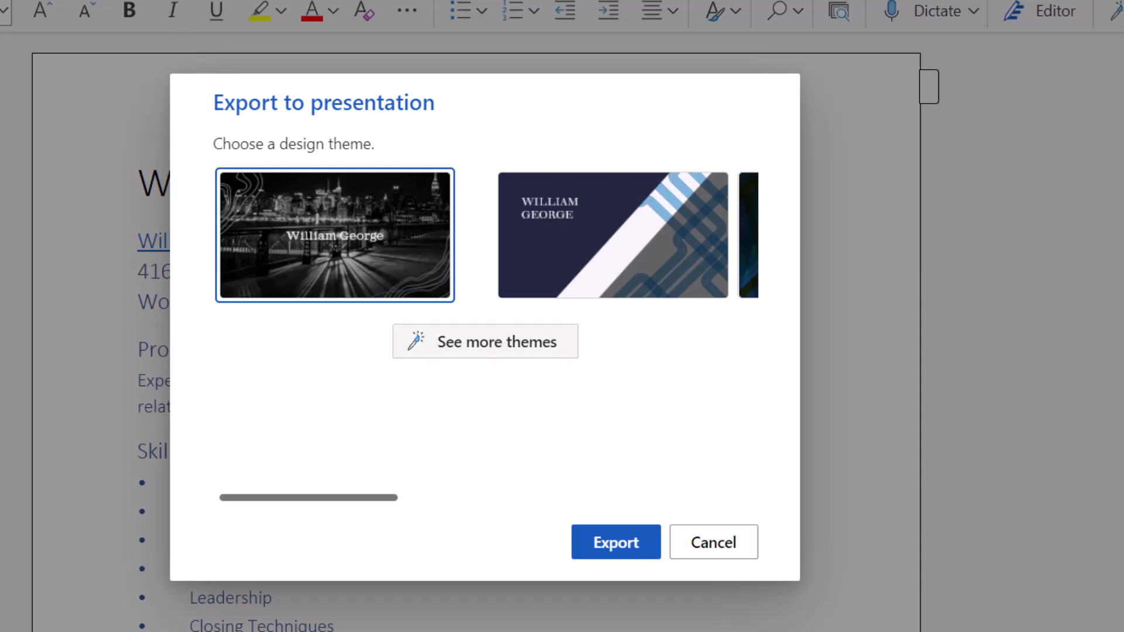
Export the resume with the black-and-white city night theme and open the result
{"action": "left_click", "coordinate": [485, 341]}
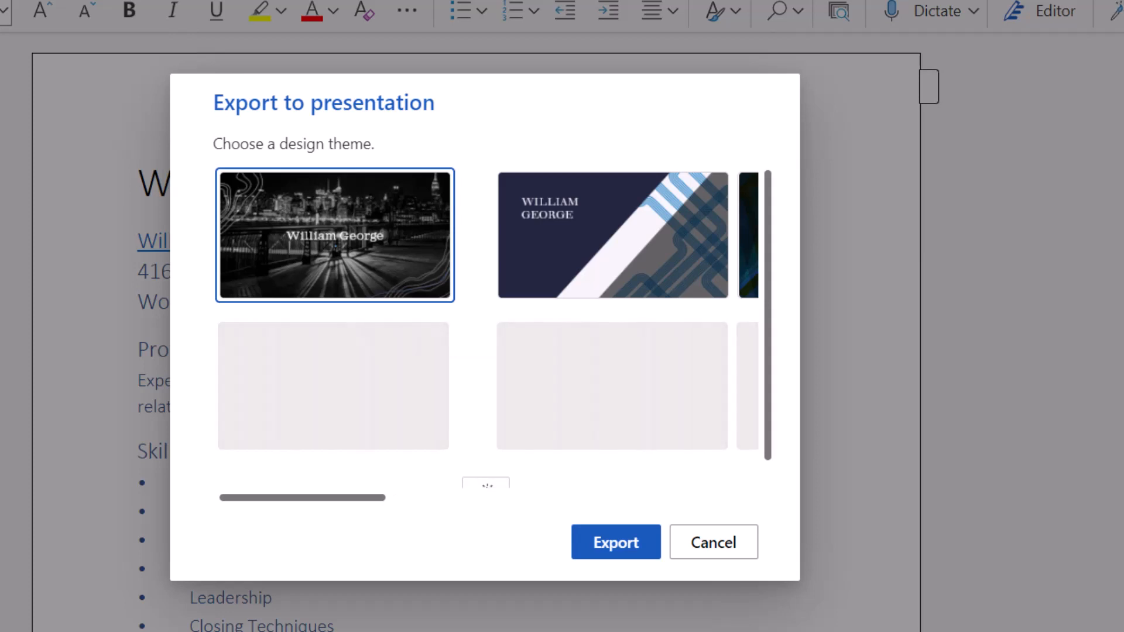
{"action": "scroll", "scroll_direction": "right", "scroll_amount": 3}
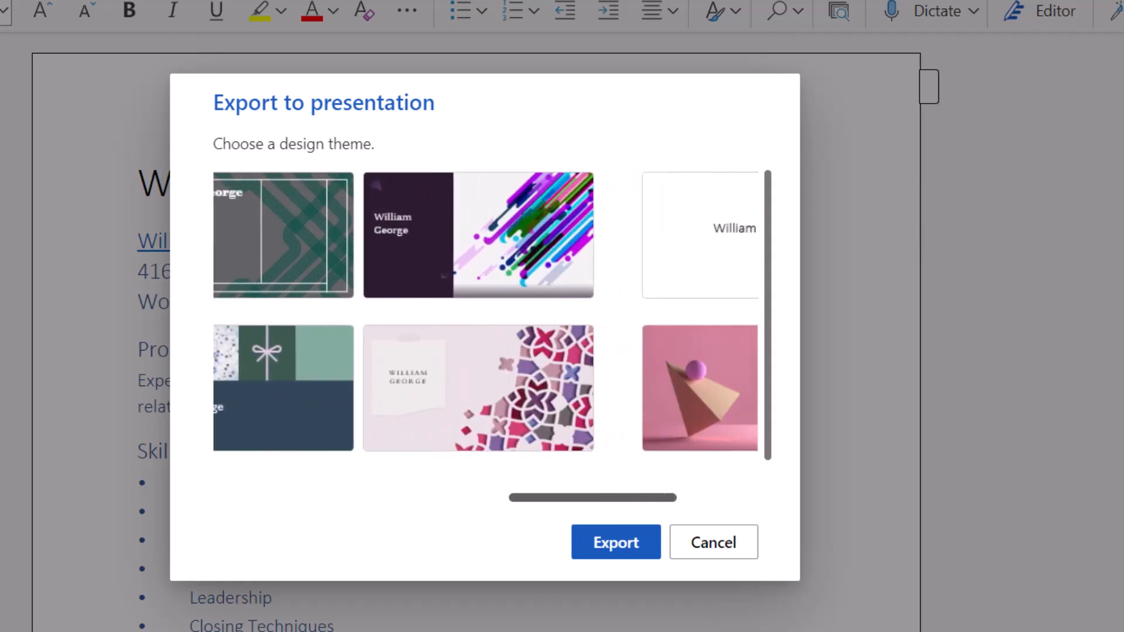
{"action": "scroll", "scroll_direction": "left", "scroll_amount": 3}
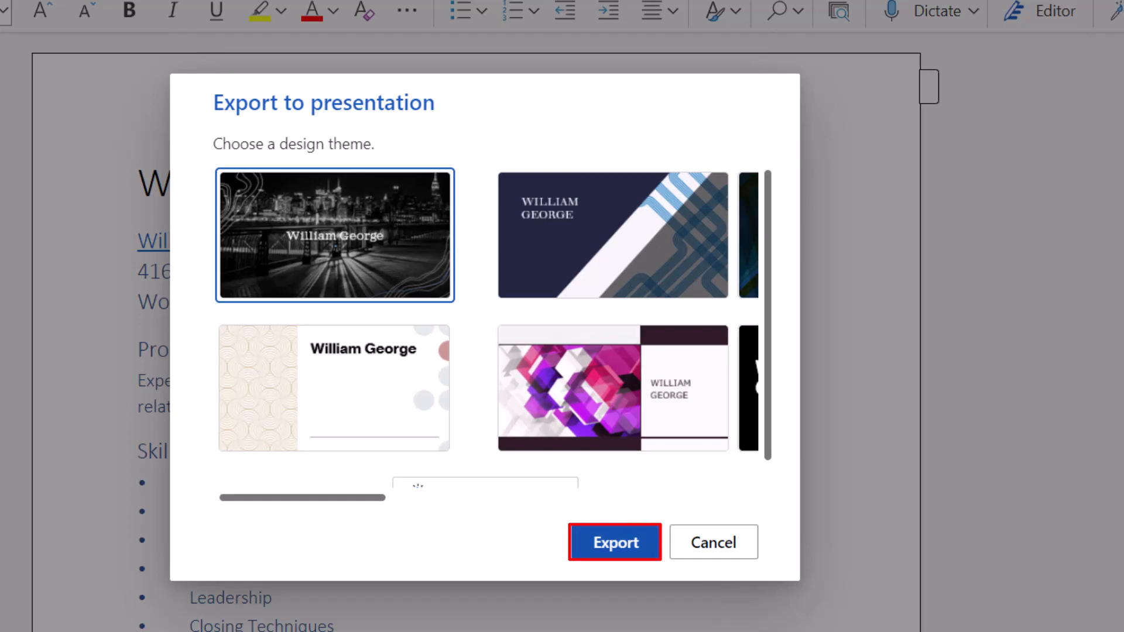
{"action": "left_click", "coordinate": [614, 542]}
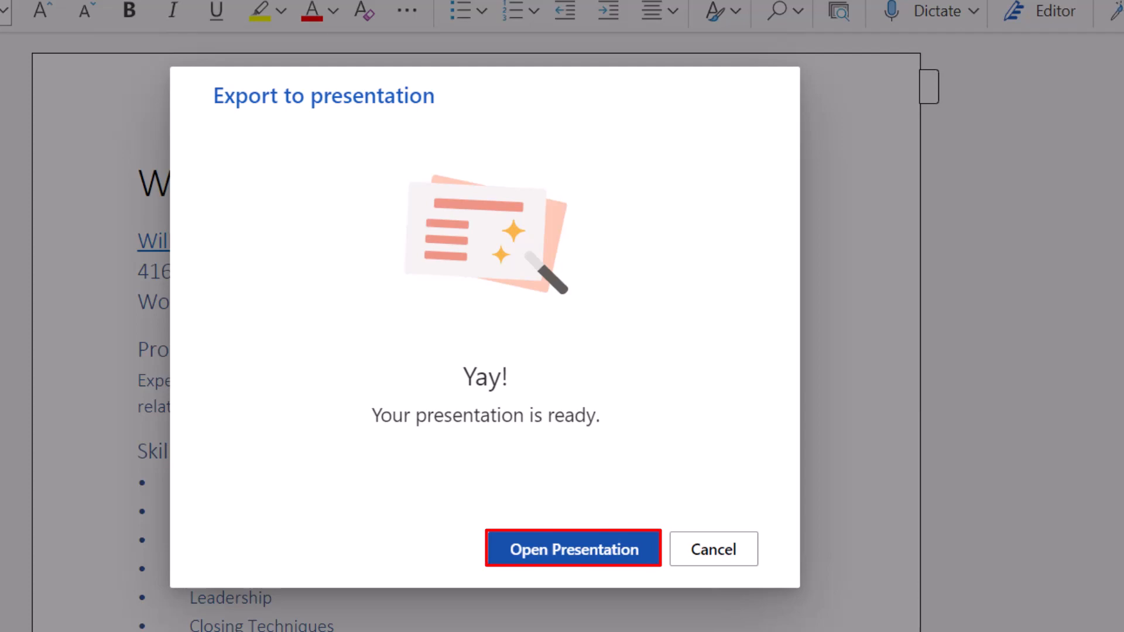
{"action": "left_click", "coordinate": [573, 549]}
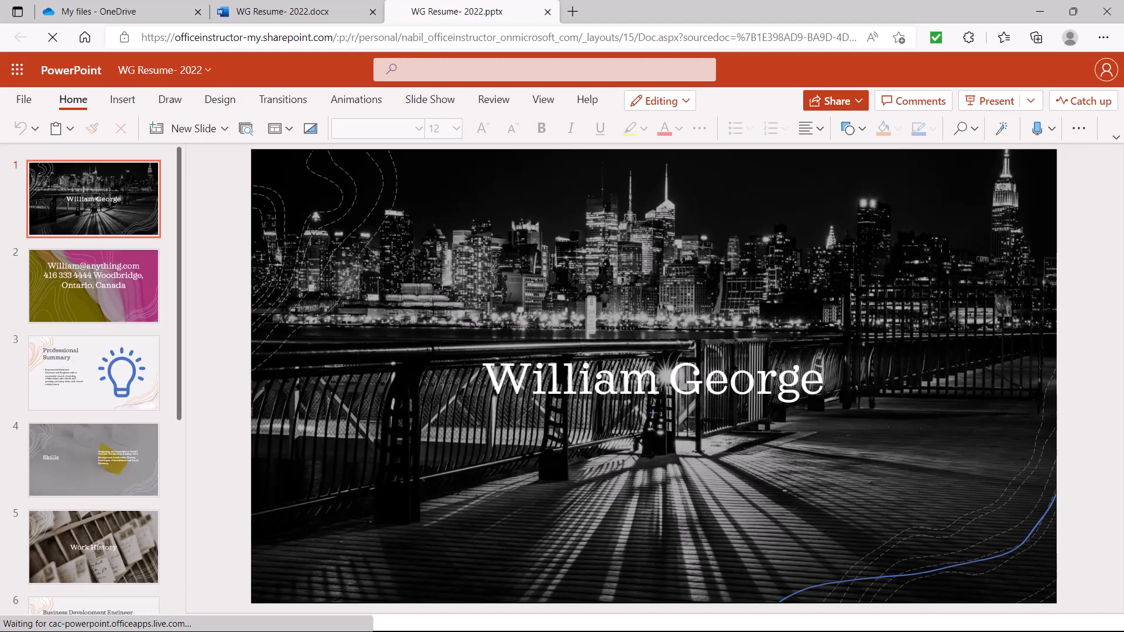
Show Designer layout ideas in the exported presentation and go to the contact details slide
{"action": "left_click", "coordinate": [295, 11]}
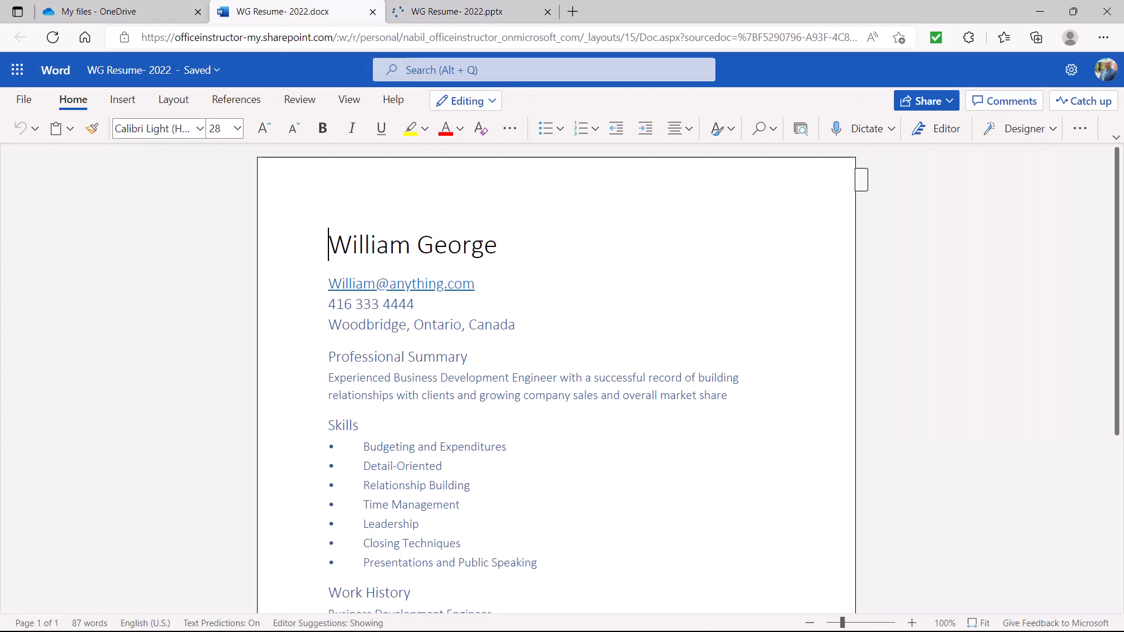
{"action": "left_click", "coordinate": [469, 12]}
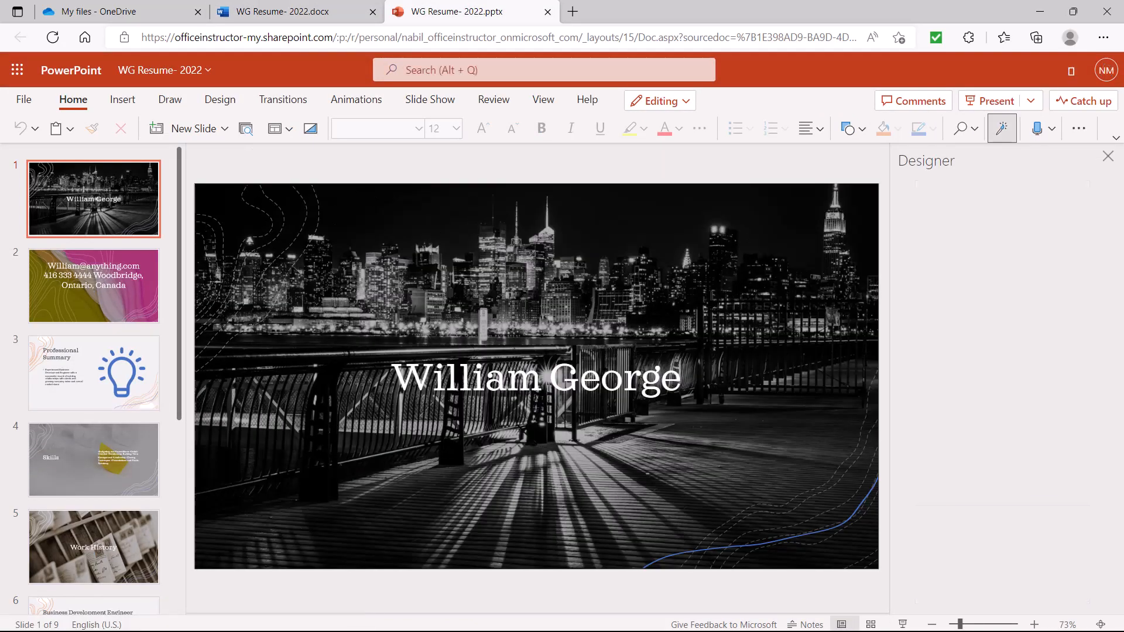
{"action": "left_click", "coordinate": [1002, 128]}
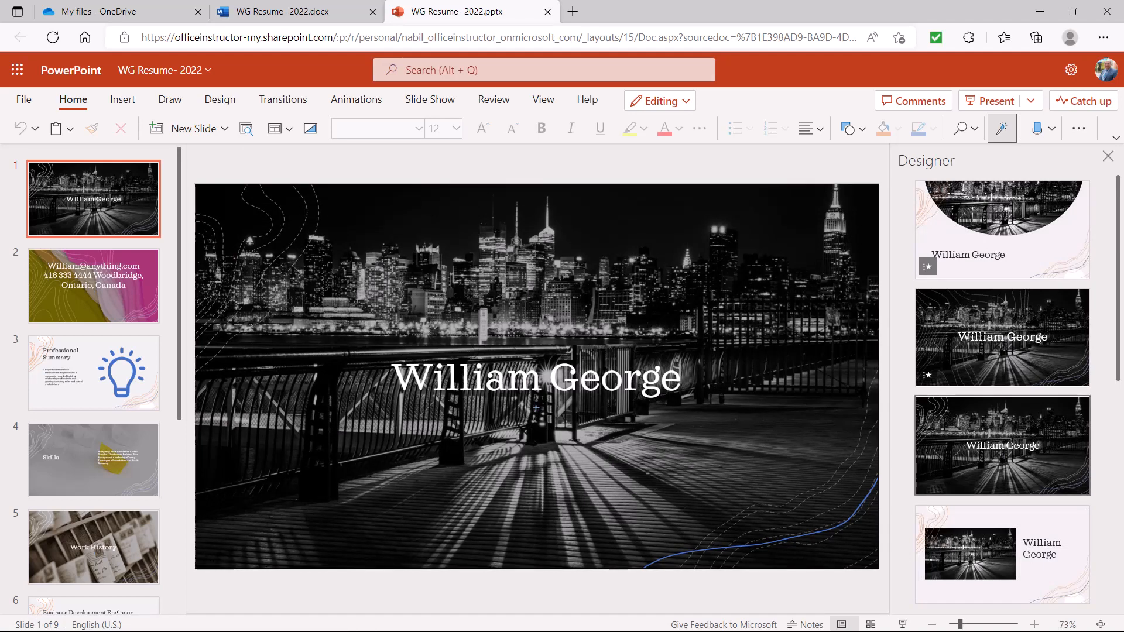
{"action": "left_click", "coordinate": [93, 286]}
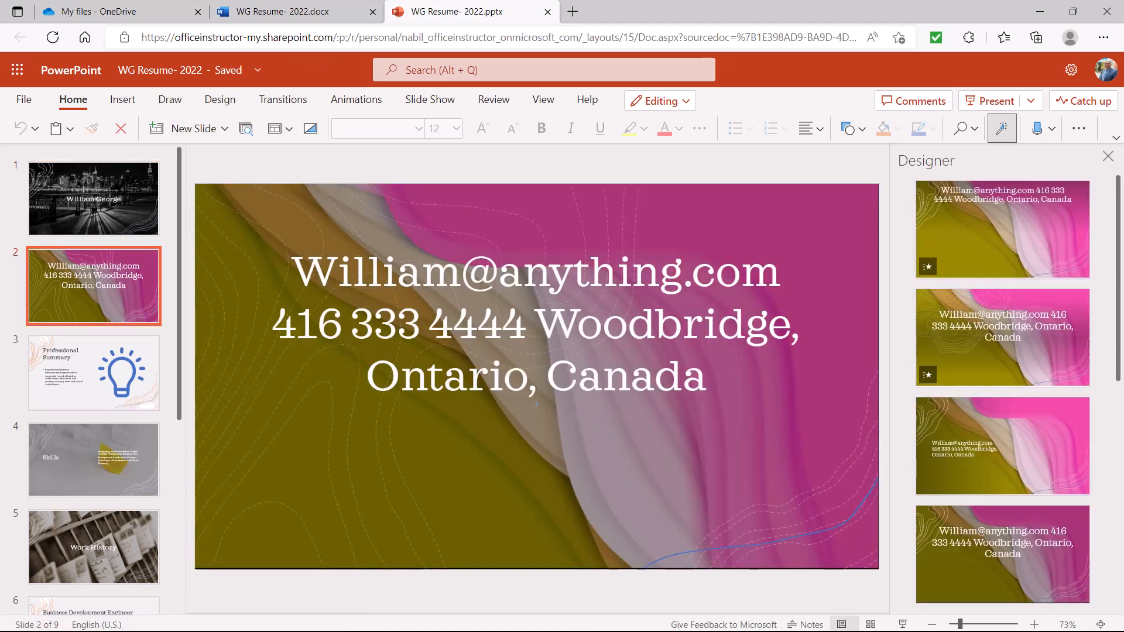
Try another Designer layout on the contact slide, then show the Design theme gallery
{"action": "left_click", "coordinate": [1002, 337]}
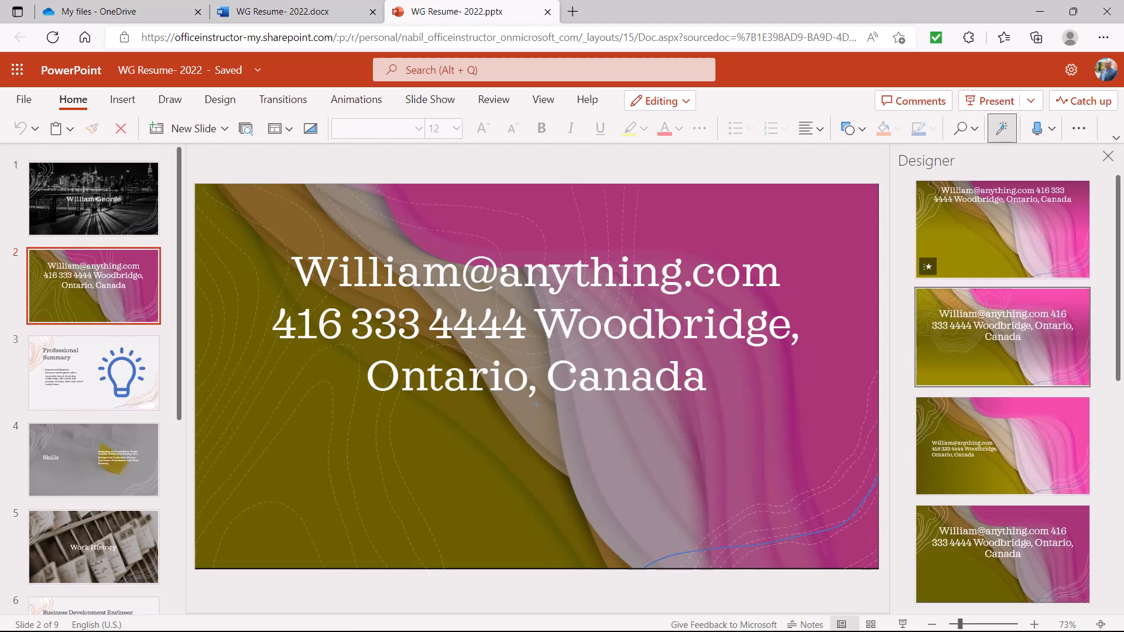
{"action": "scroll", "scroll_direction": "down", "scroll_amount": 3}
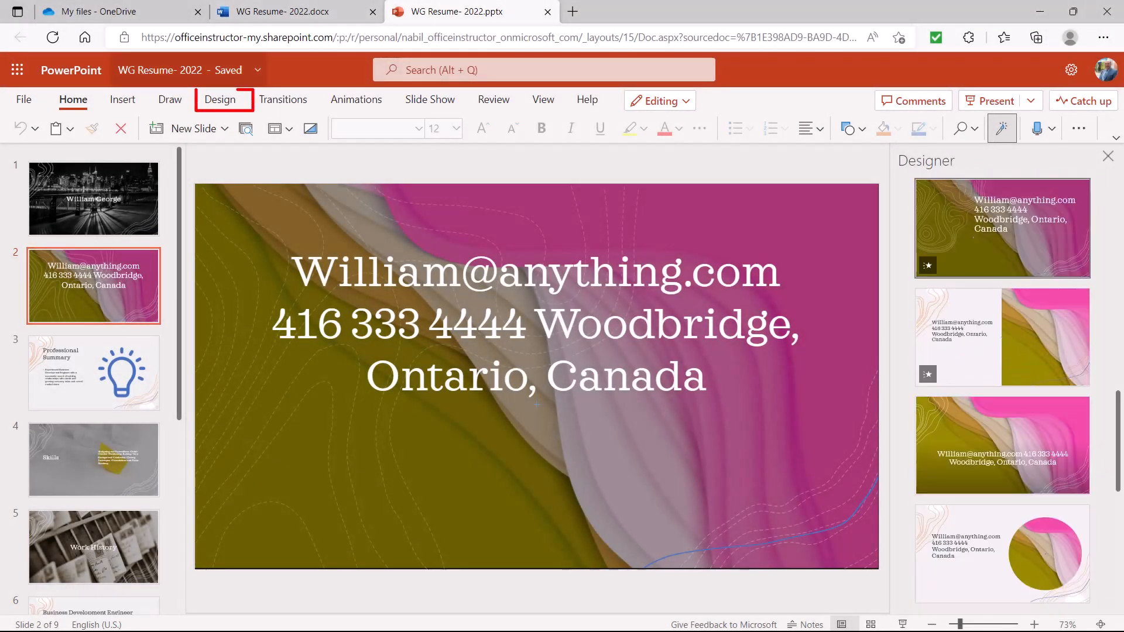
{"action": "left_click", "coordinate": [219, 99]}
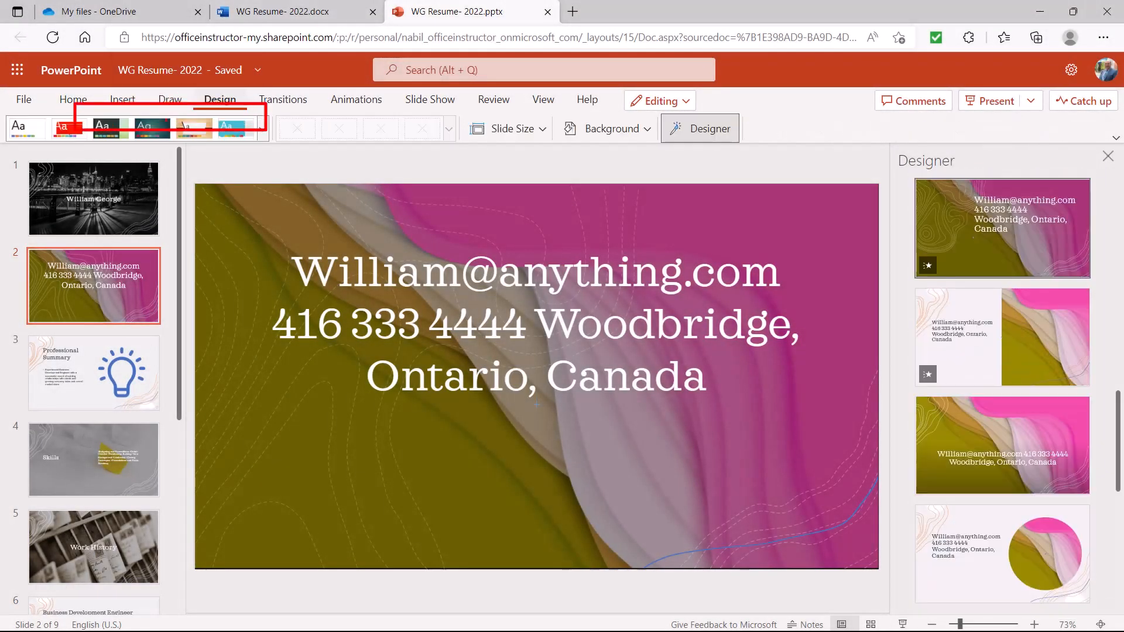
{"action": "mouse_move", "coordinate": [110, 128]}
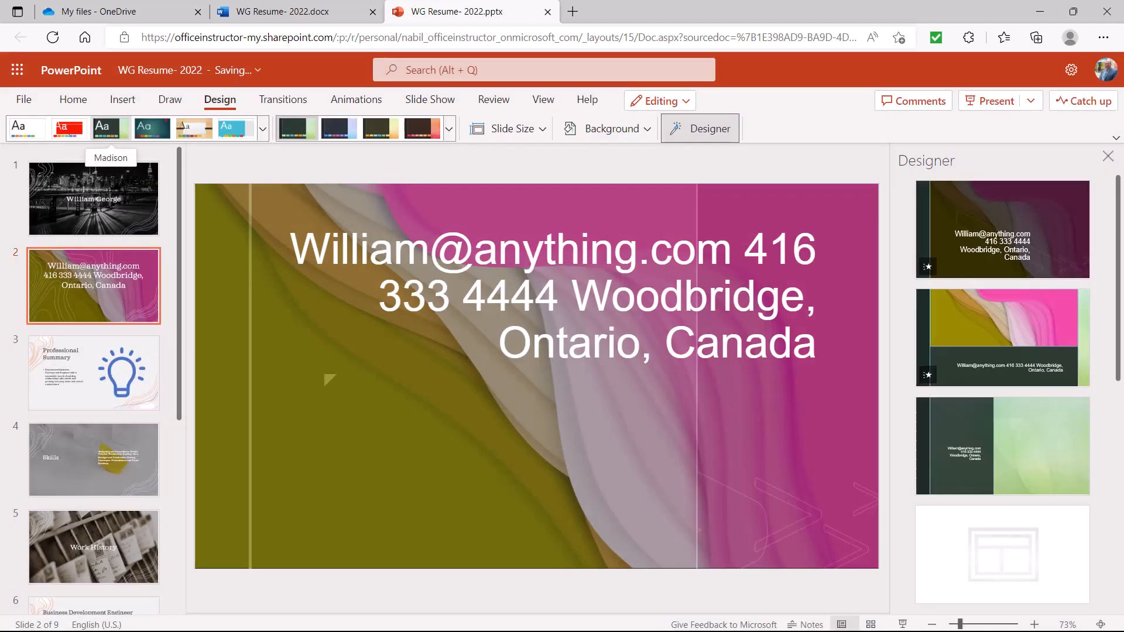
{"action": "mouse_move", "coordinate": [1001, 230]}
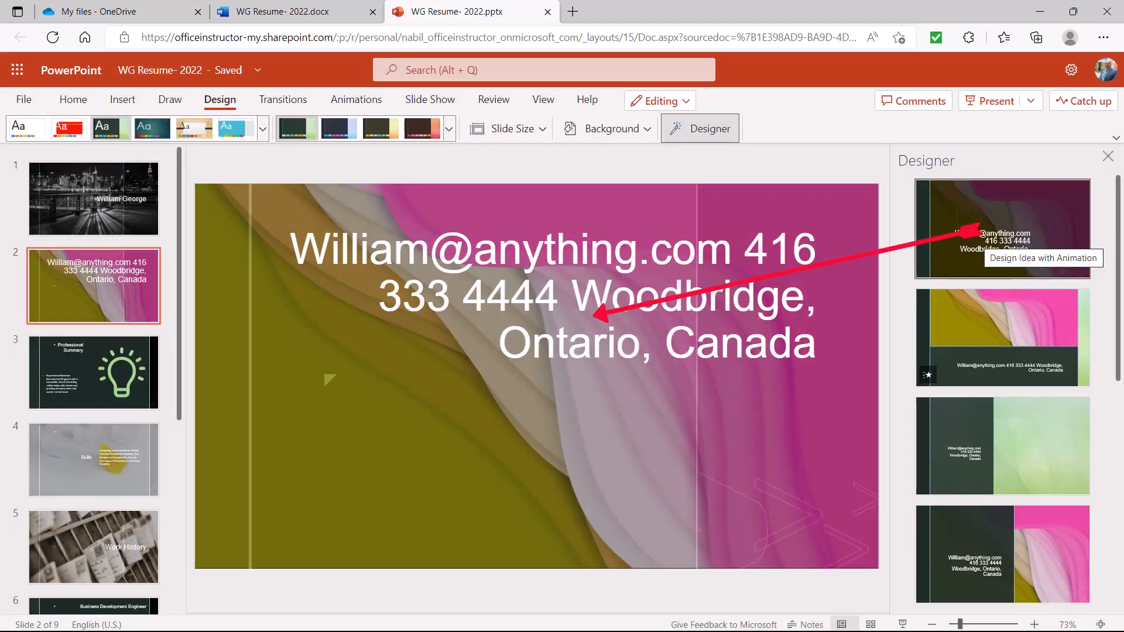
Apply a layout idea to the contact slide, then a dark green theme from the Skills slide
{"action": "left_click", "coordinate": [1002, 229]}
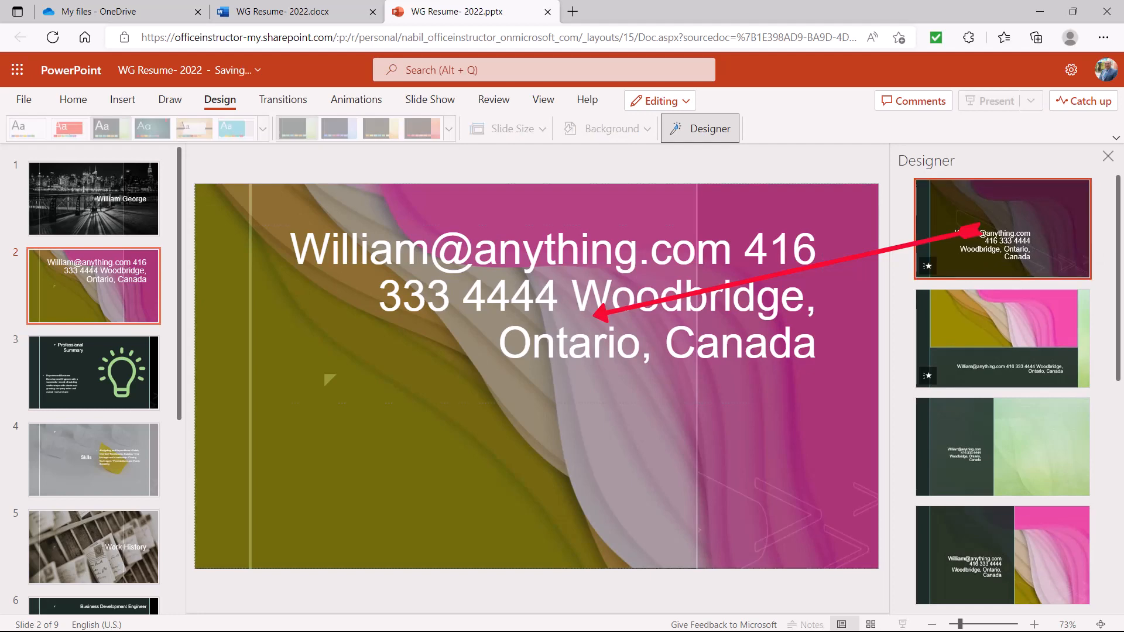
{"action": "left_click", "coordinate": [1001, 228]}
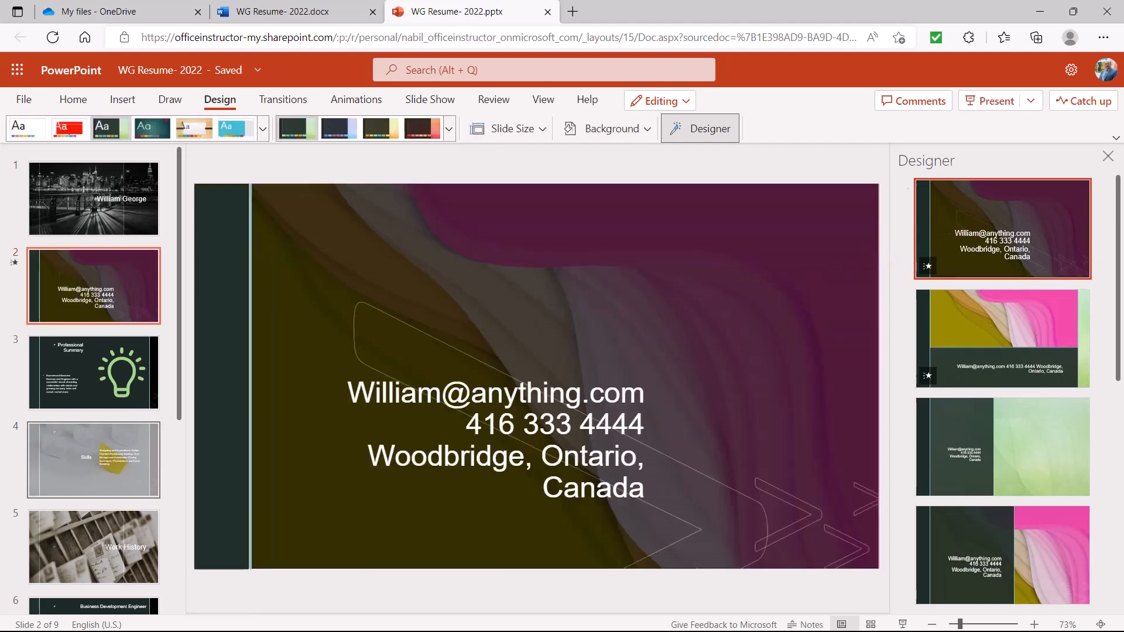
{"action": "left_click", "coordinate": [94, 460]}
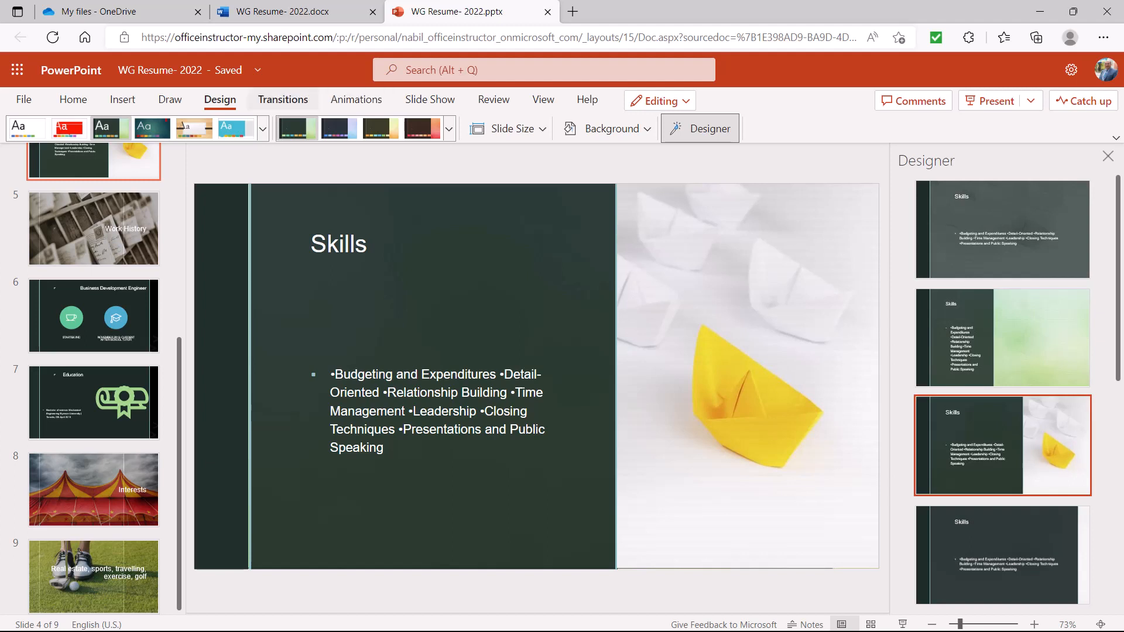
{"action": "left_click", "coordinate": [337, 244]}
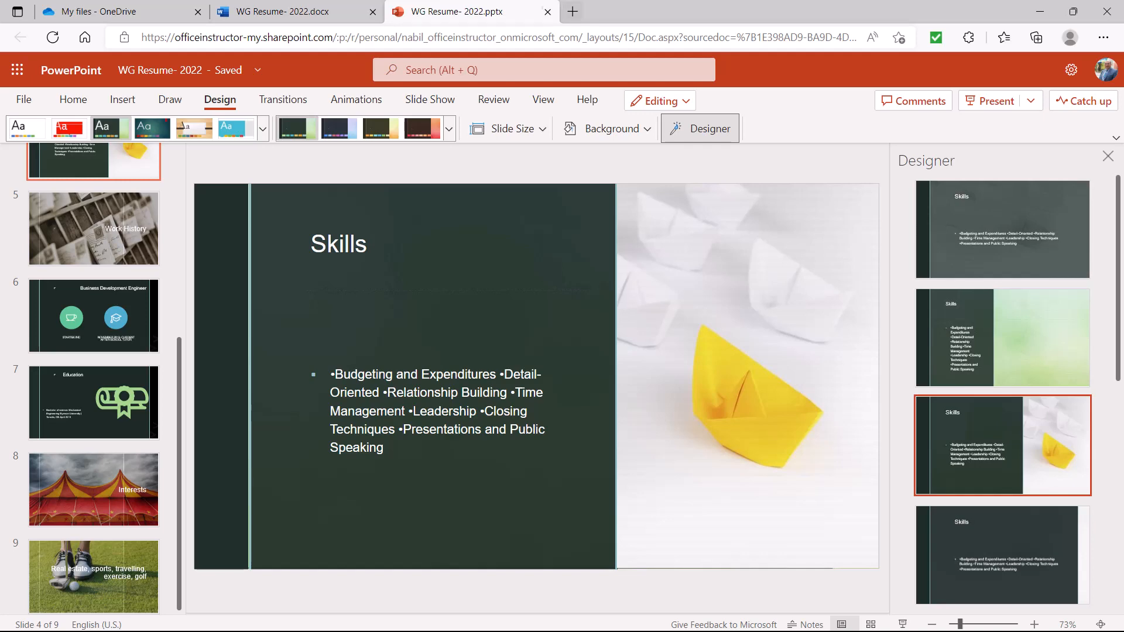
Close the PowerPoint tab and resume editing the WG Resume 2022 document in Word
{"action": "left_click", "coordinate": [286, 12]}
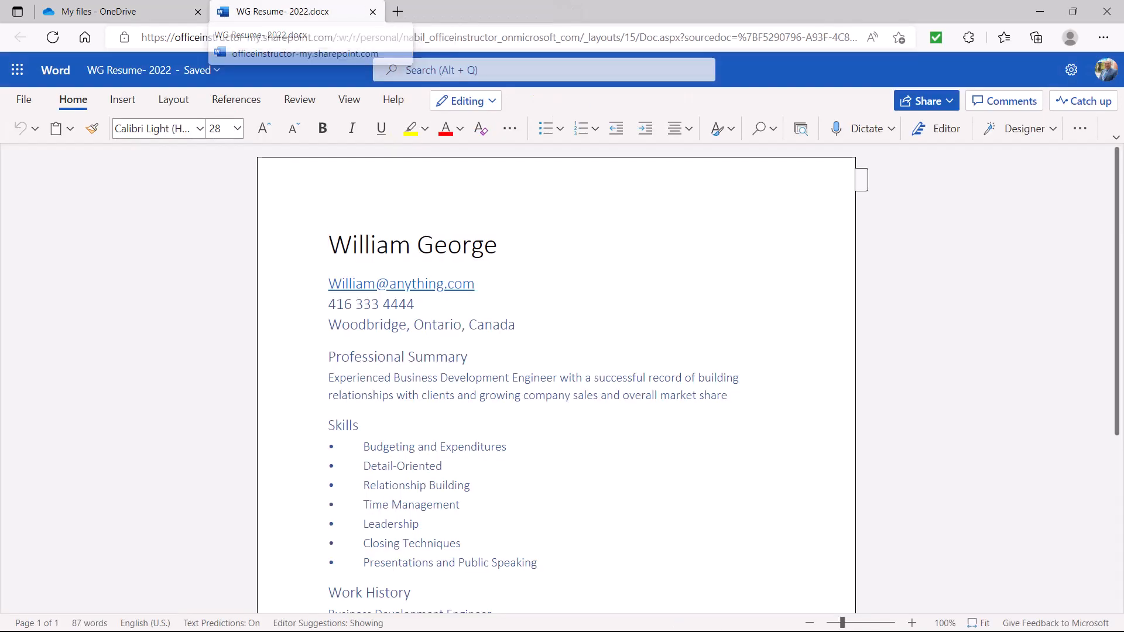
{"action": "left_click", "coordinate": [328, 244]}
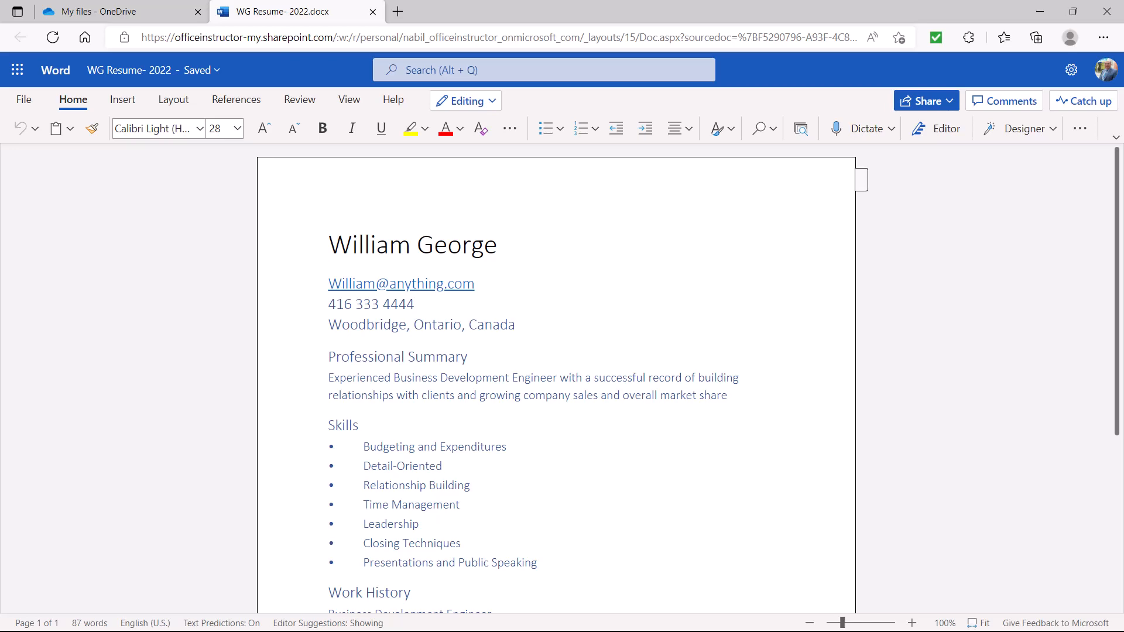
{"action": "left_click", "coordinate": [329, 245]}
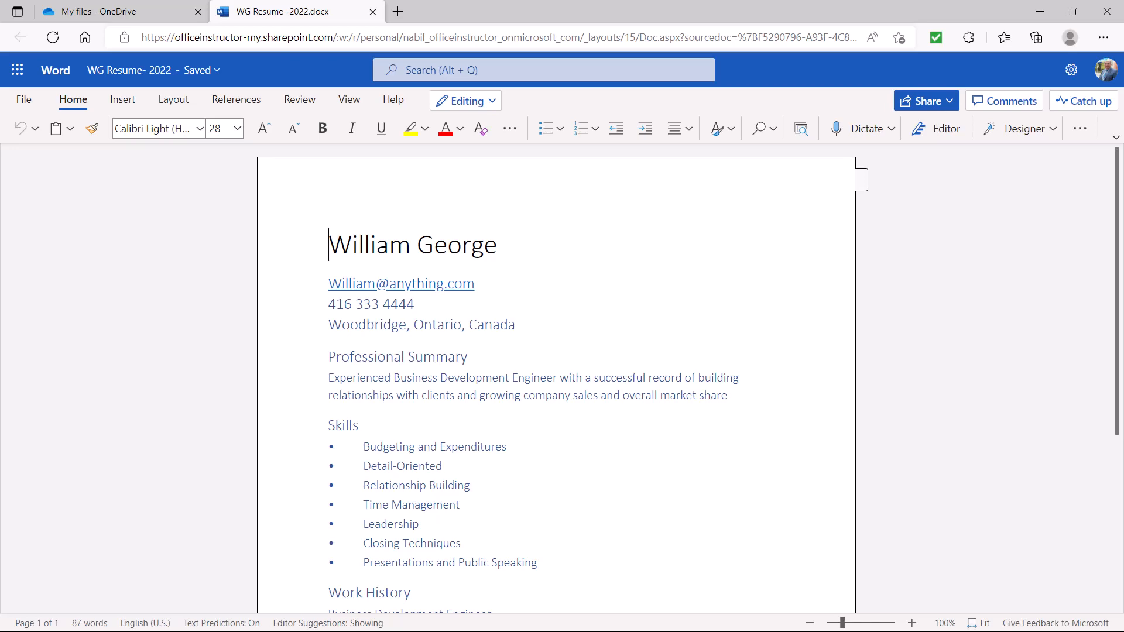